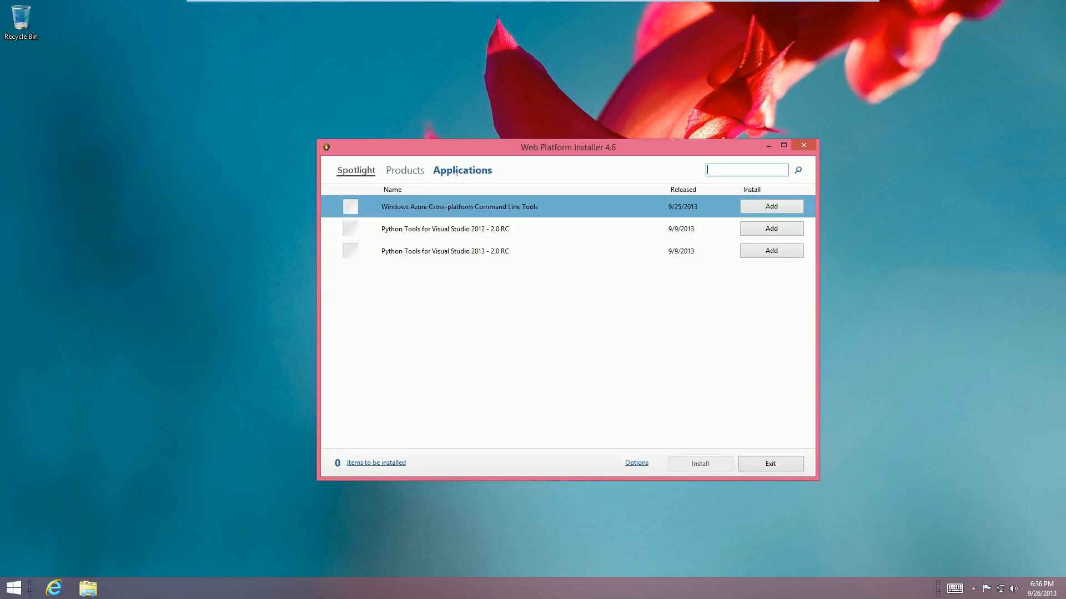
Add Visual Studio Express 2012 for Web (Latest) from the Products catalogue to the install list
left_click(405, 170)
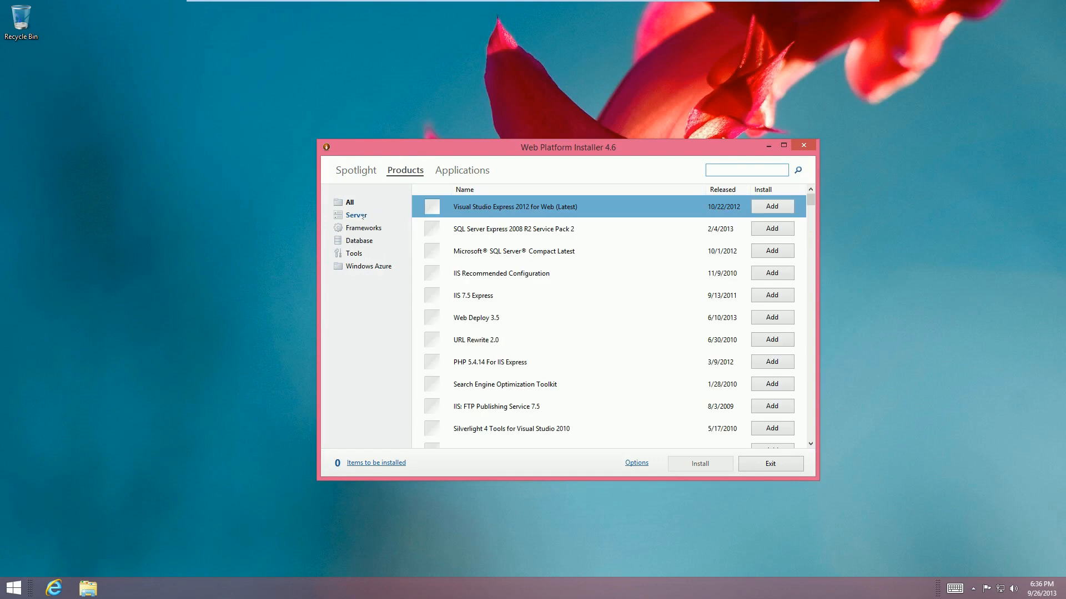
mouse_move(507, 210)
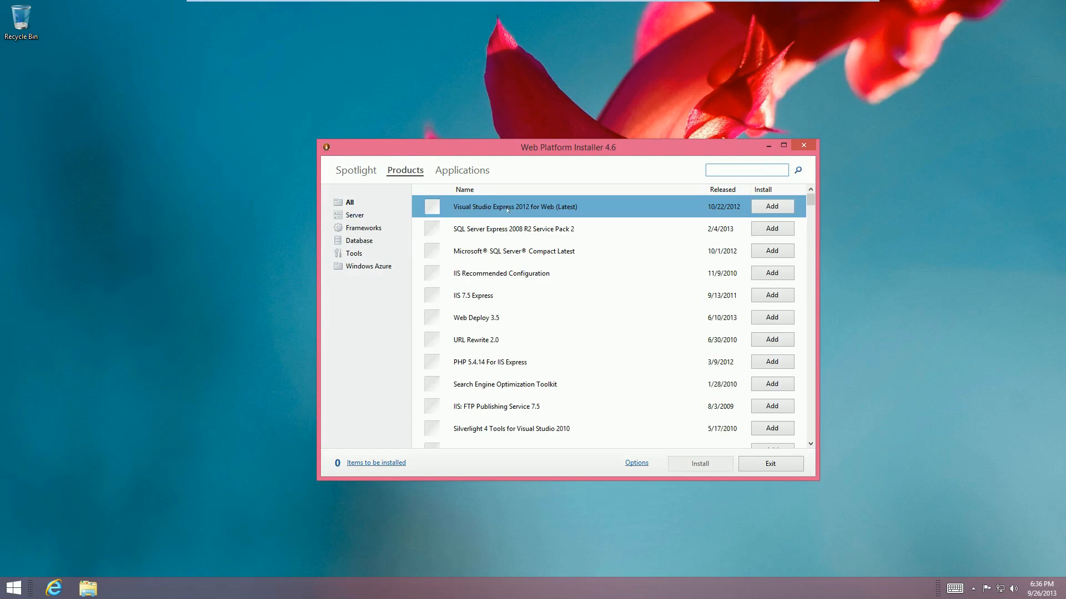
left_click(772, 206)
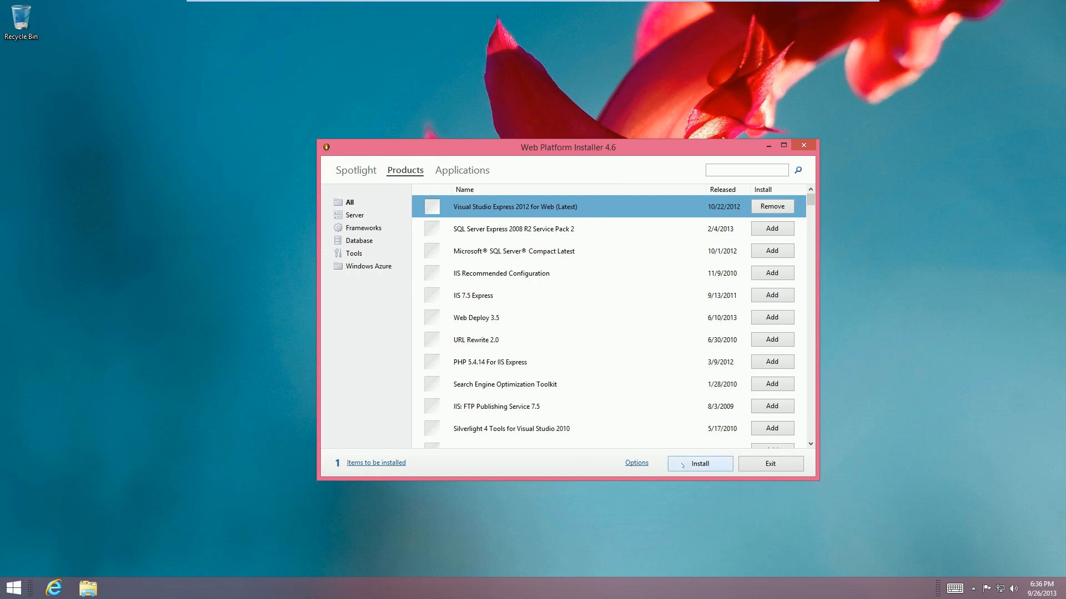
mouse_move(252, 304)
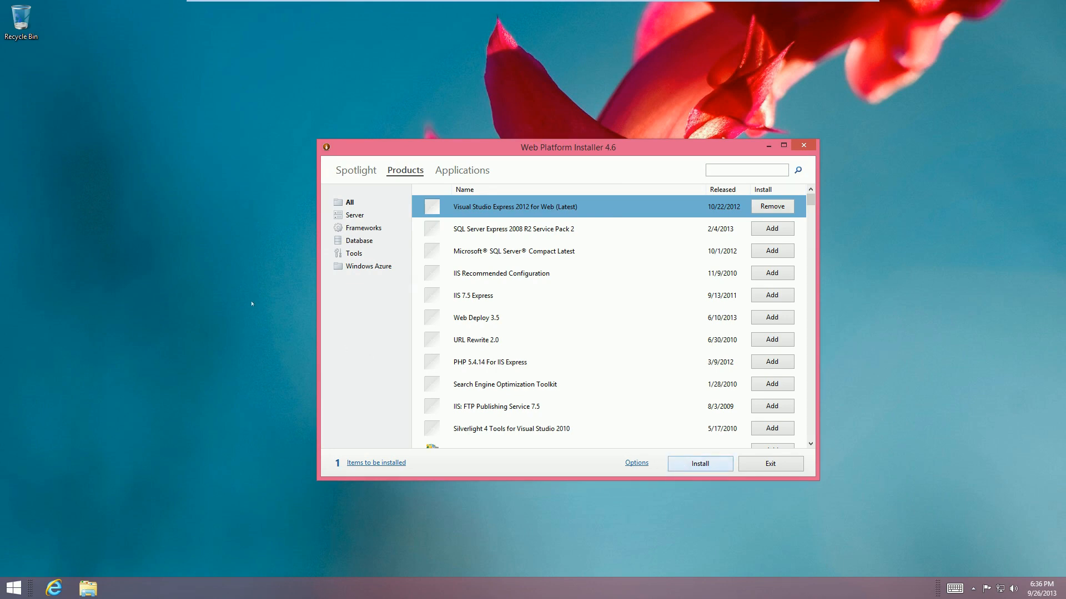
Start the install and scroll through the 499.98 MB prerequisites list without accepting
left_click(700, 463)
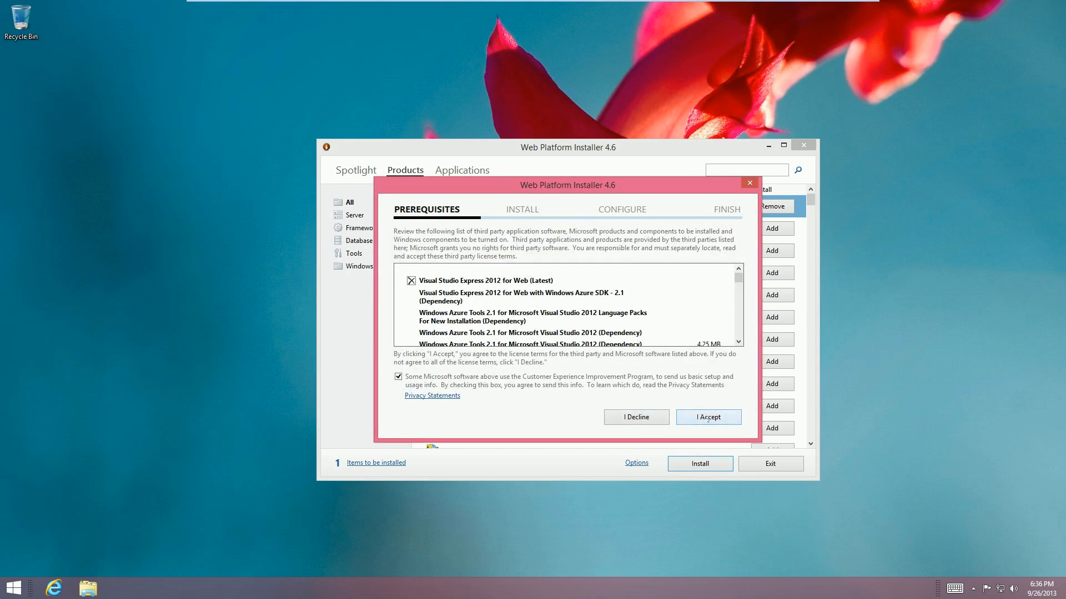
scroll("down", 3)
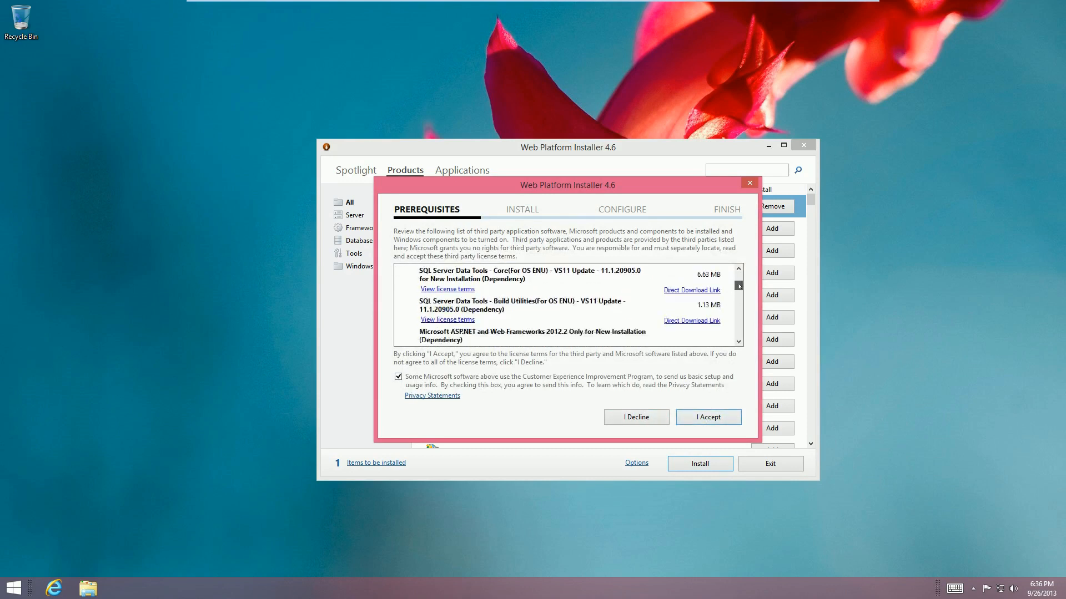
scroll("down", 3)
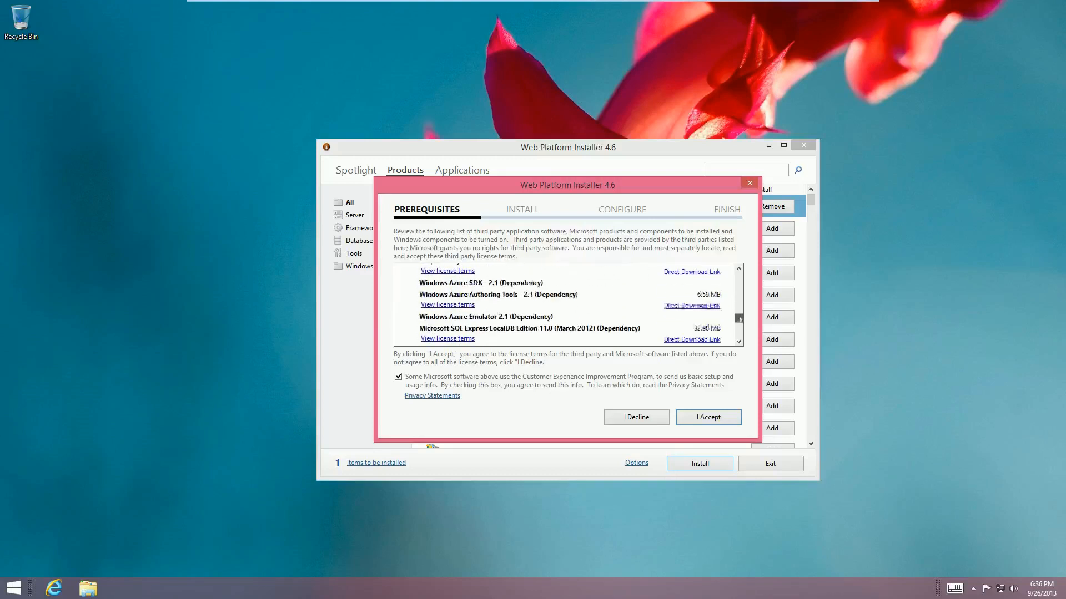
scroll("down", 3)
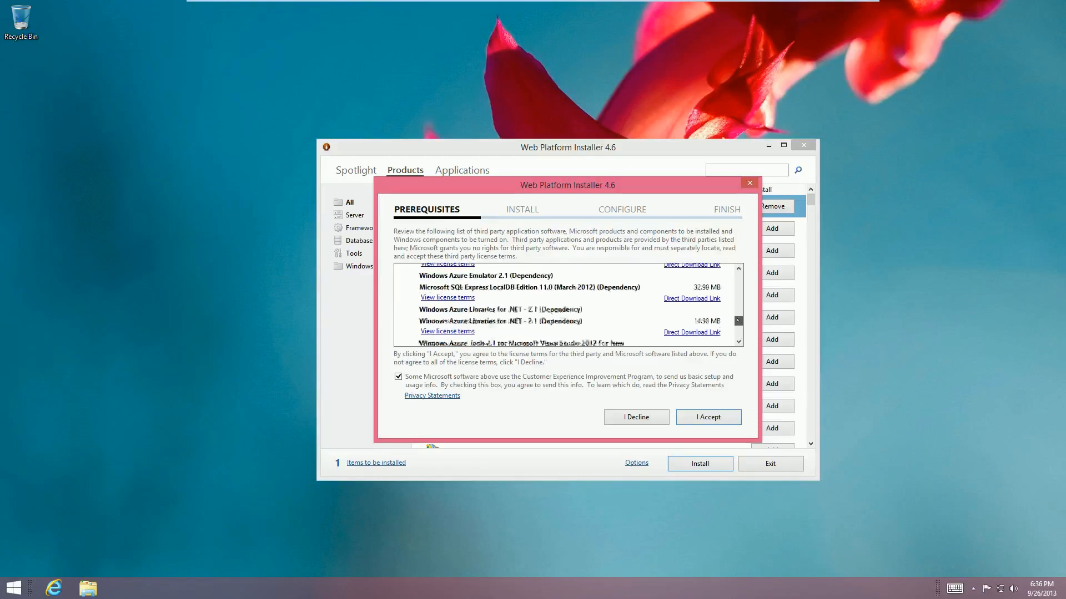
scroll("up", 3)
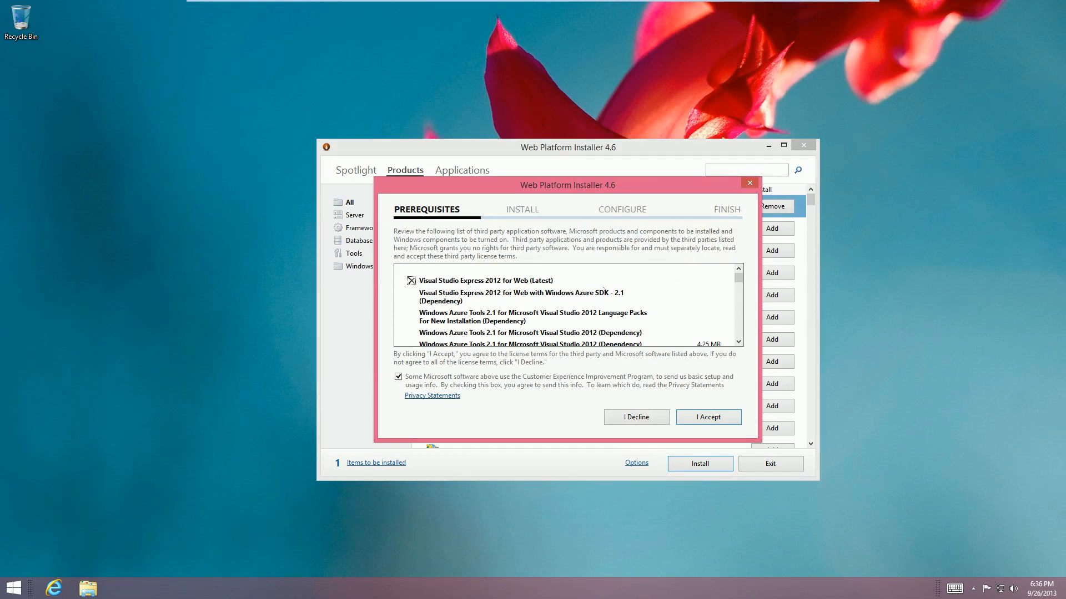
scroll("down", 3)
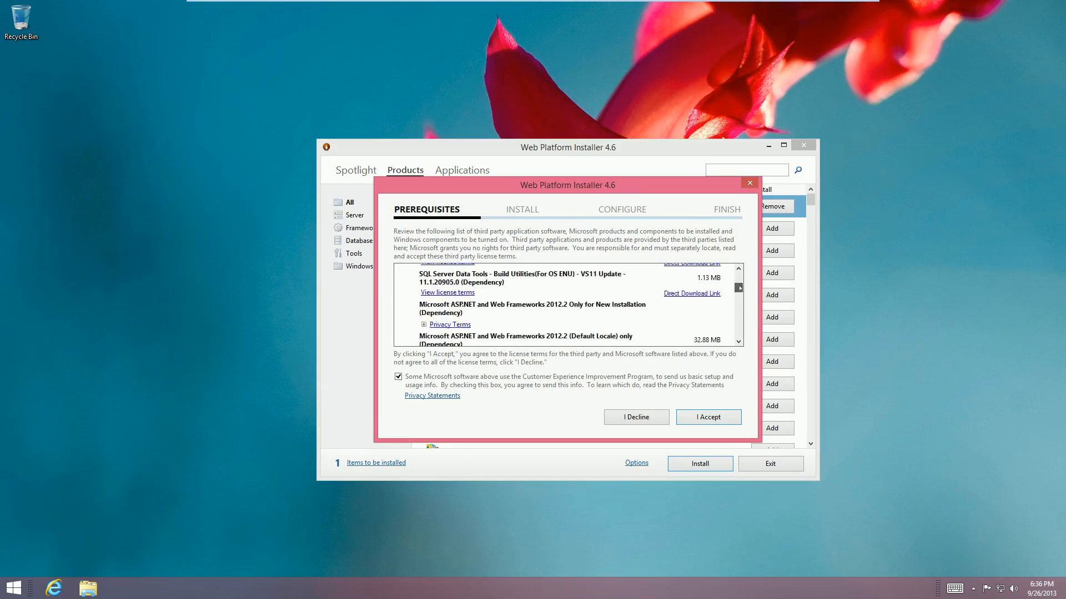
scroll("down", 3)
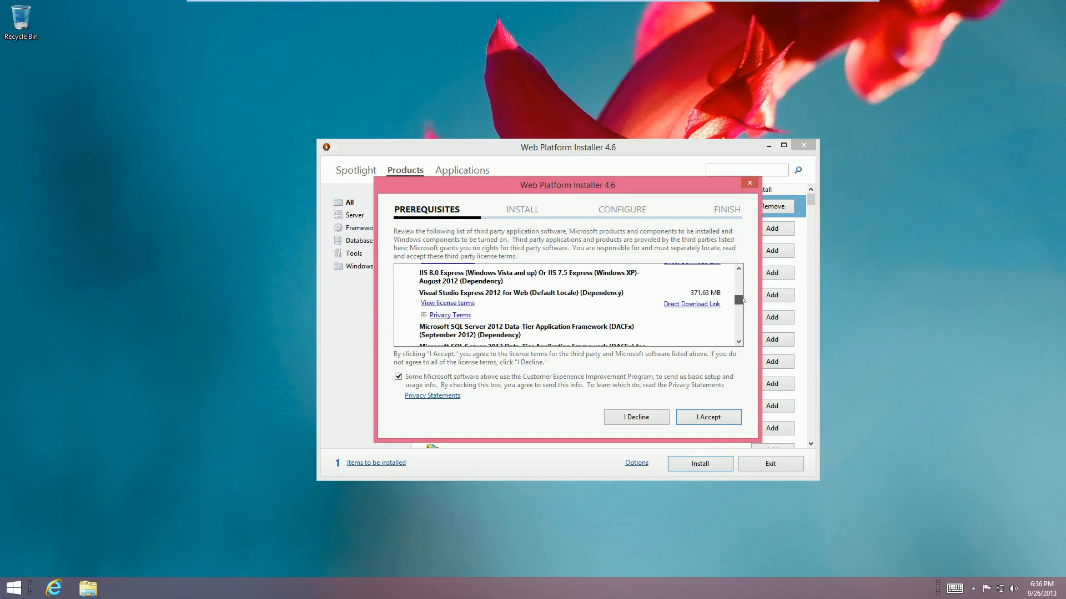
scroll("down", 3)
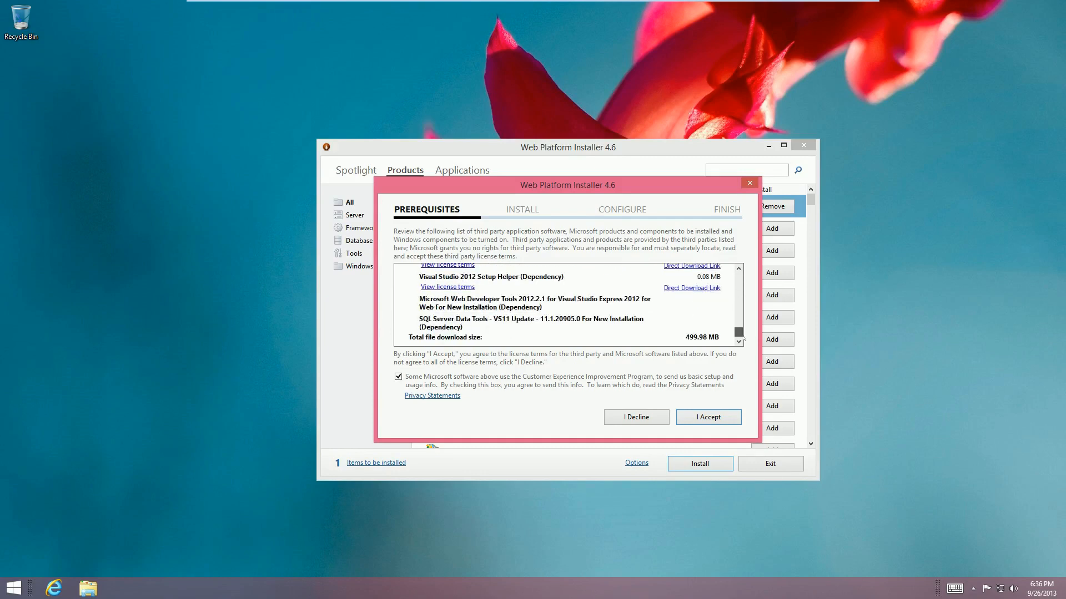
scroll("up", 3)
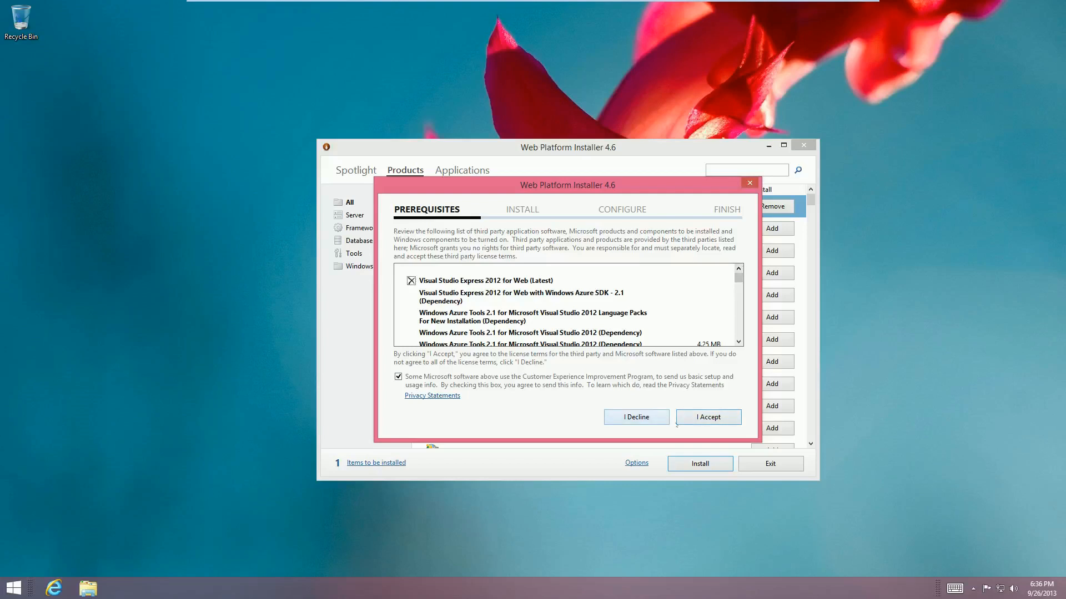
left_click(707, 416)
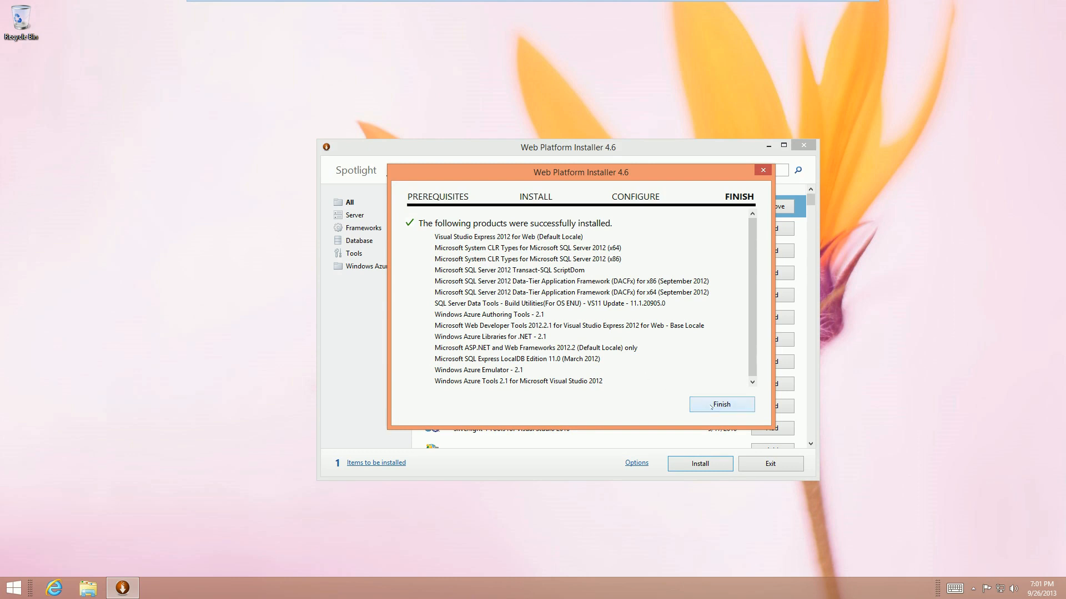
Finish the installation summary and exit Web Platform Installer
left_click(721, 405)
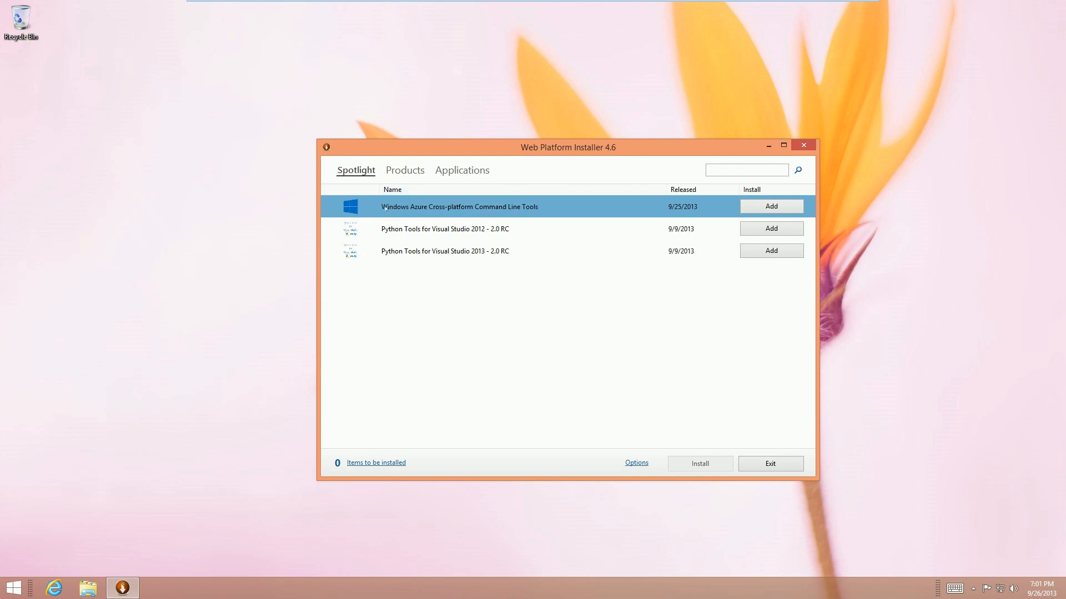
left_click(769, 463)
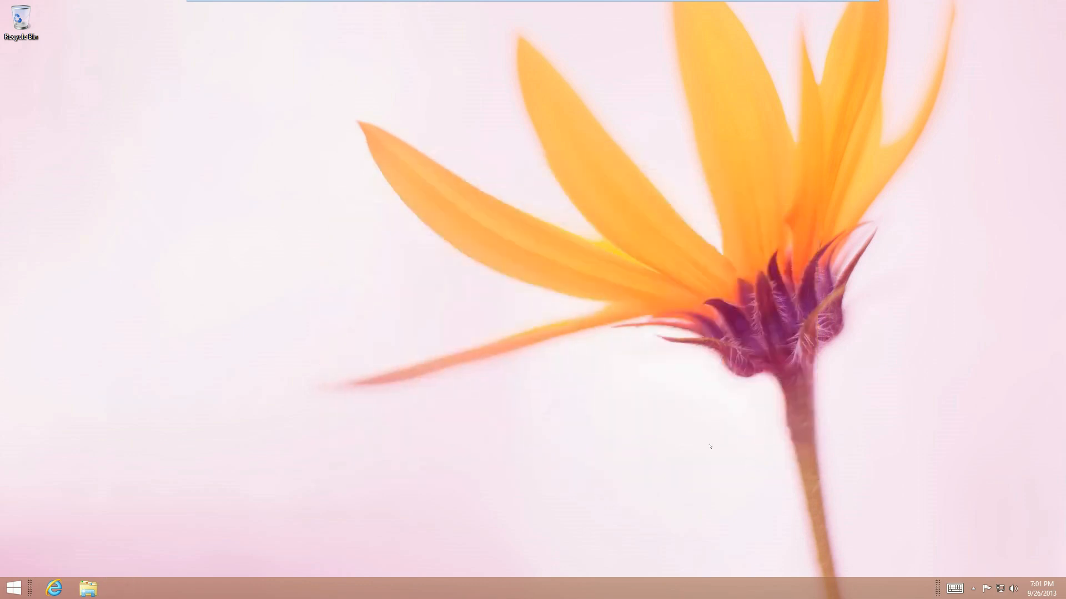
mouse_move(466, 337)
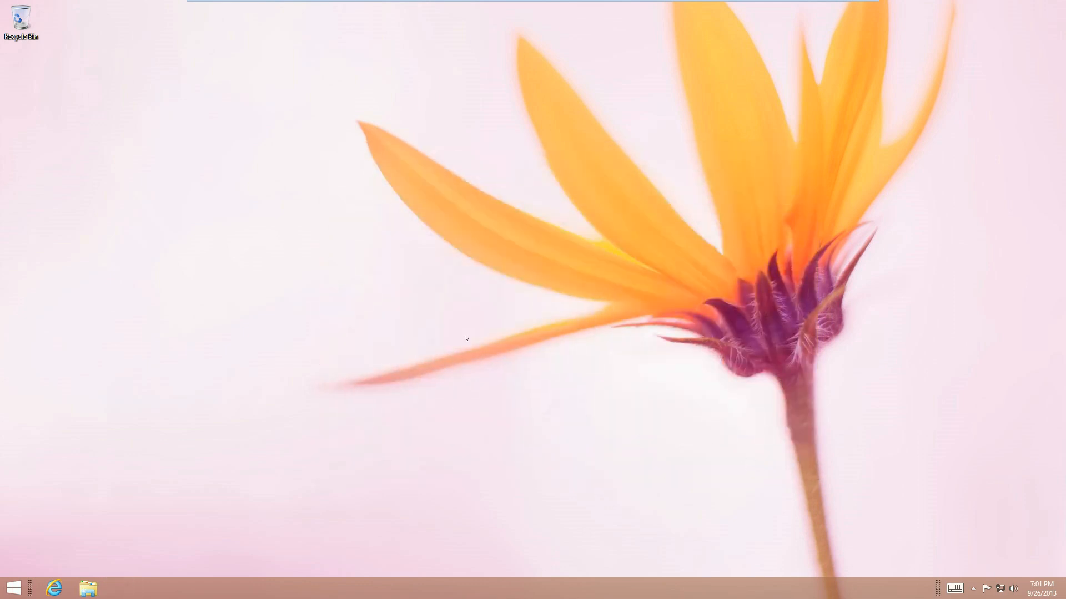
Search the Windows 8 Start screen for "video"
left_click(11, 586)
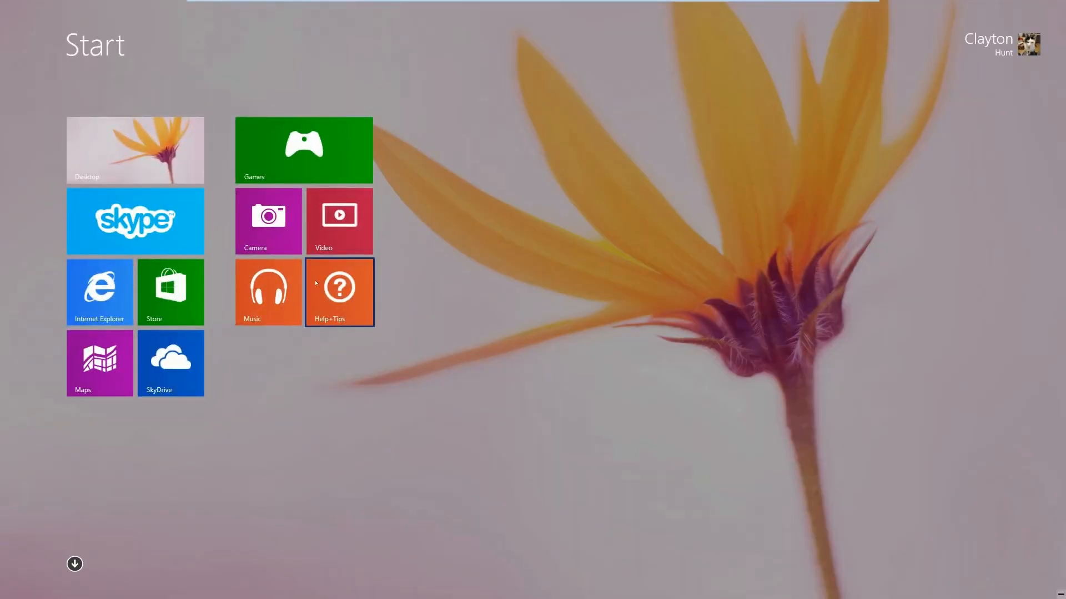
mouse_move(408, 335)
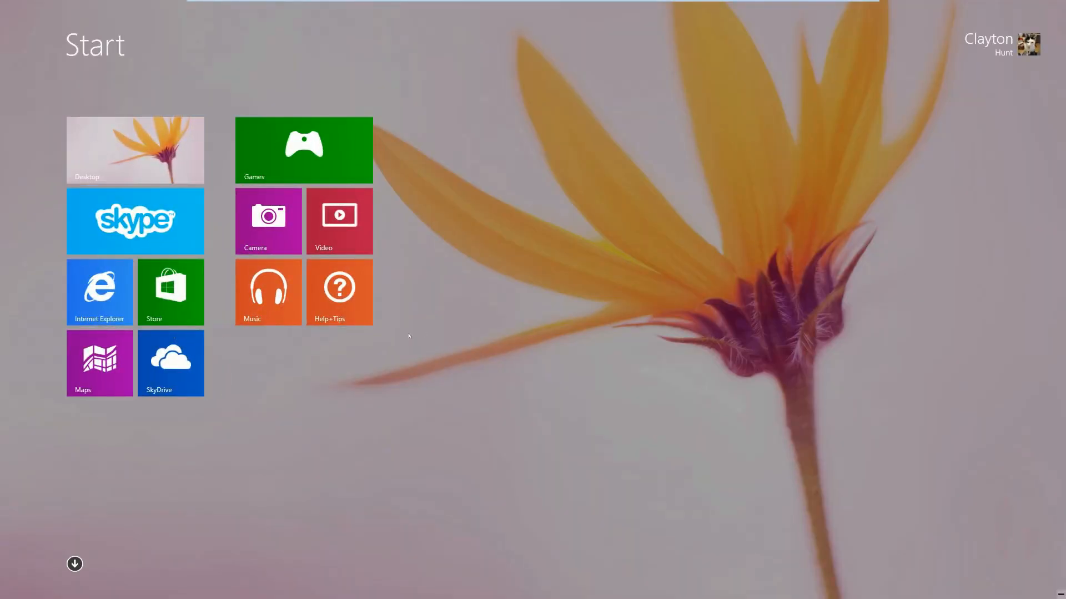
type("vi")
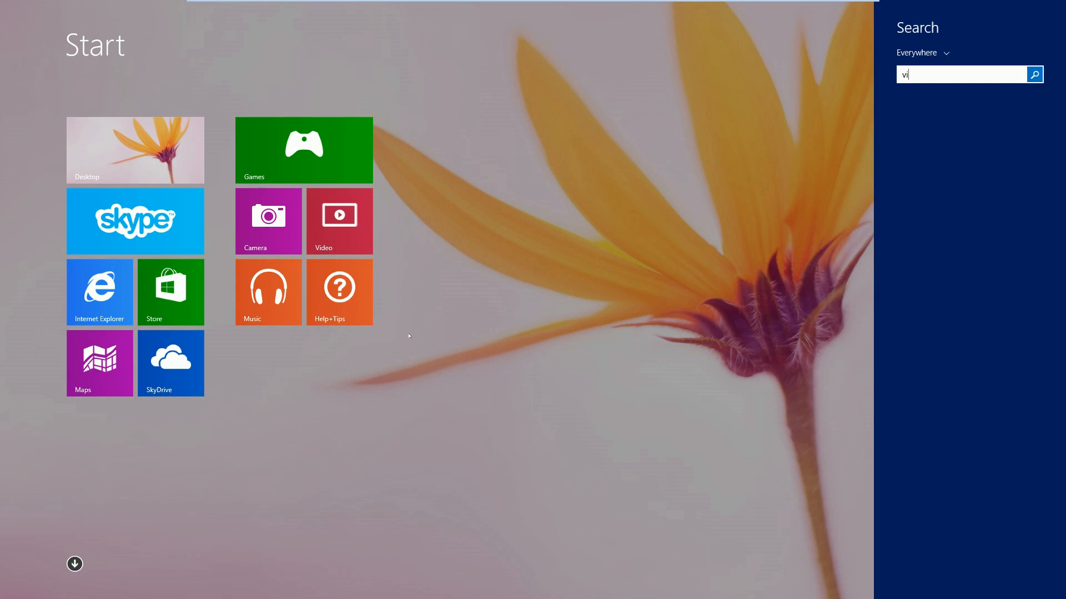
type("deo")
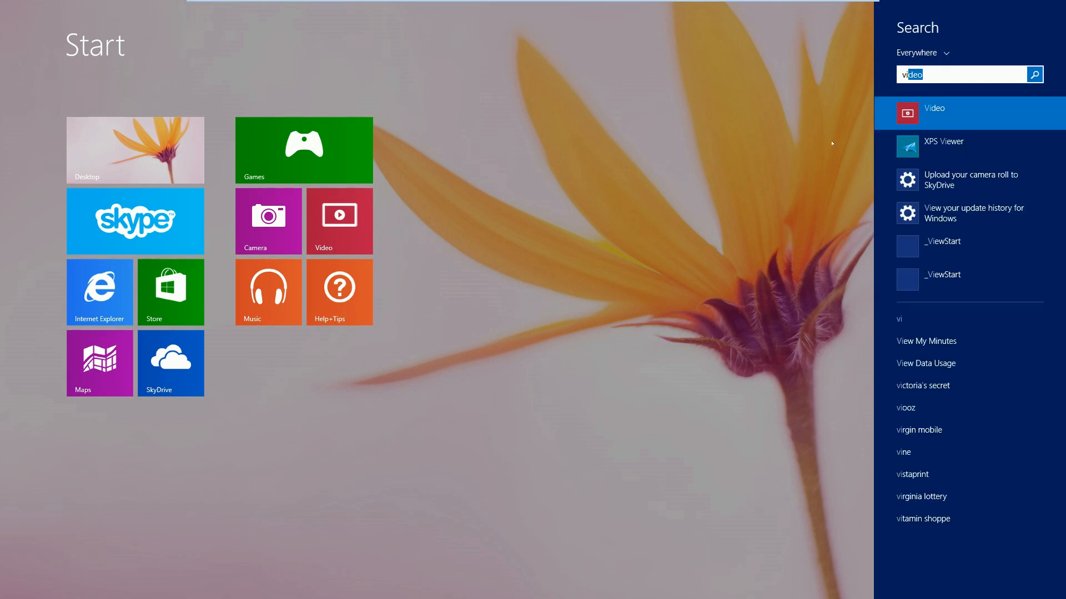
mouse_move(621, 278)
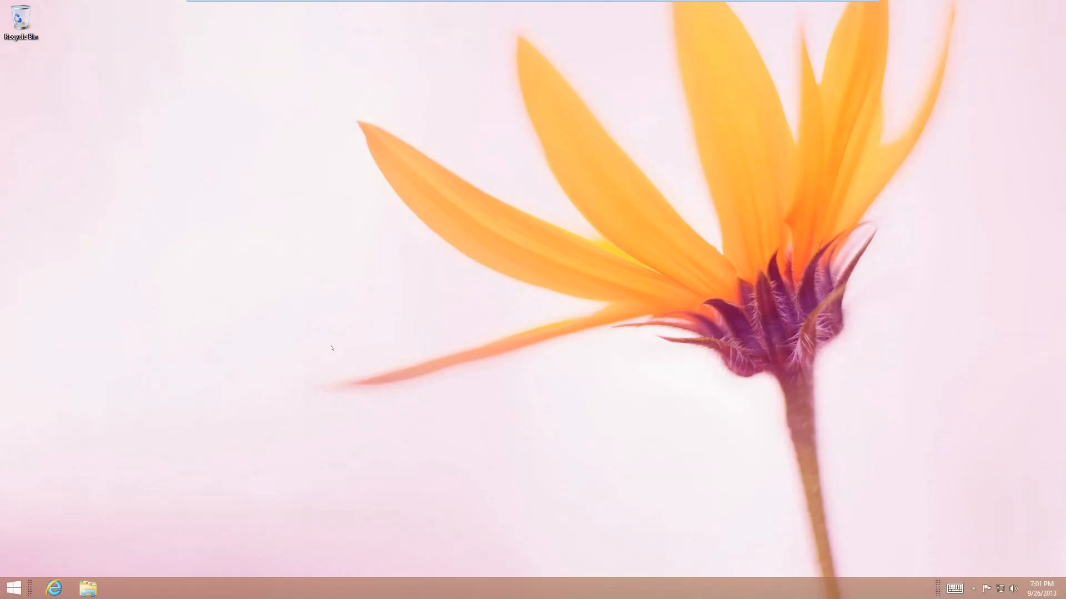
mouse_move(236, 331)
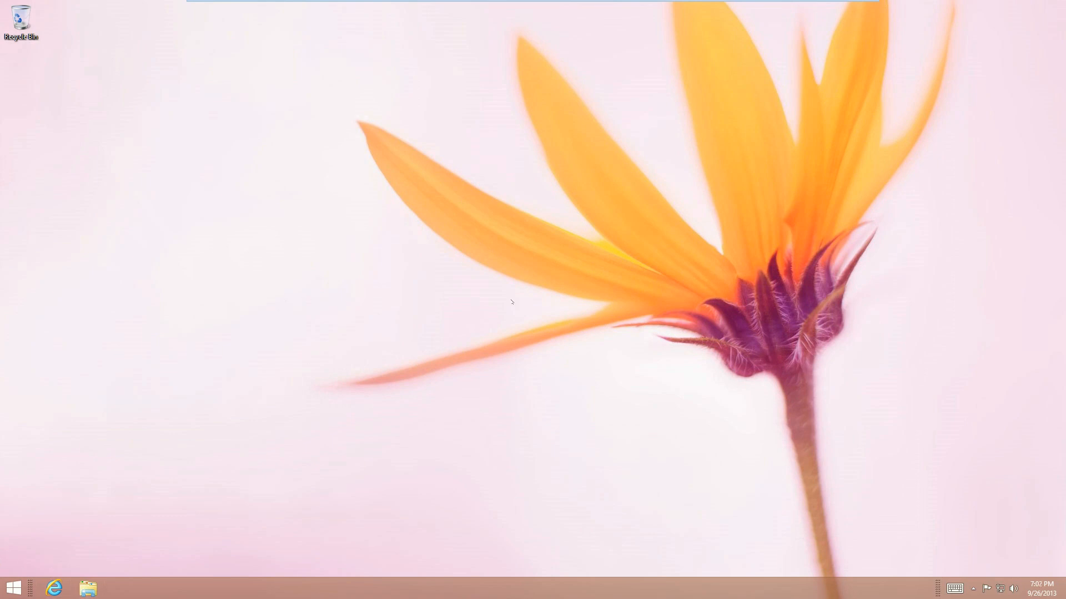
Locate VS Express for Web in the Apps view and bring up its app bar options
left_click(11, 586)
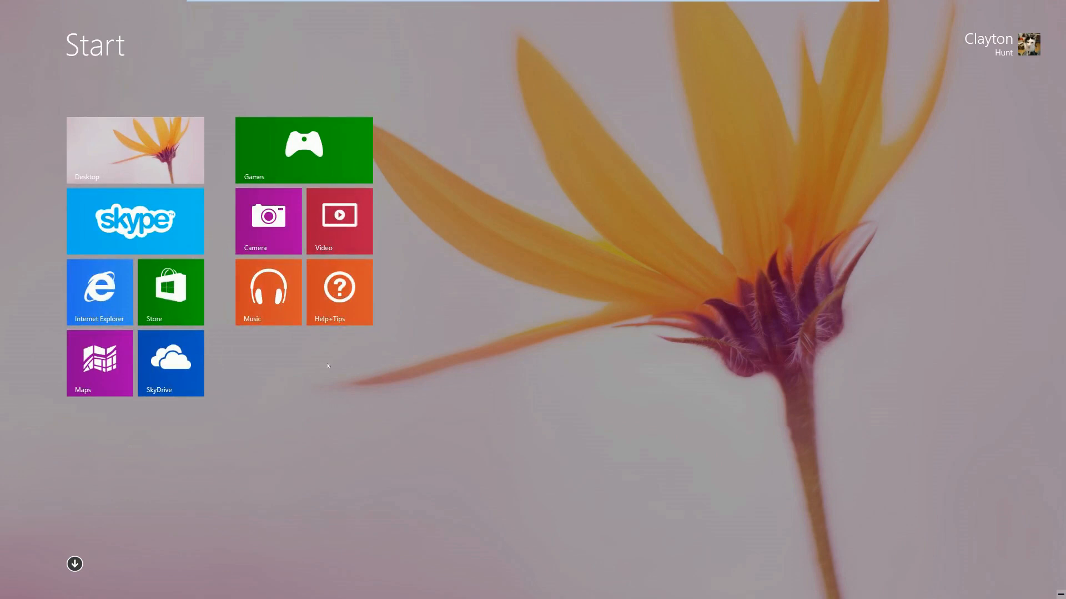
left_click(75, 564)
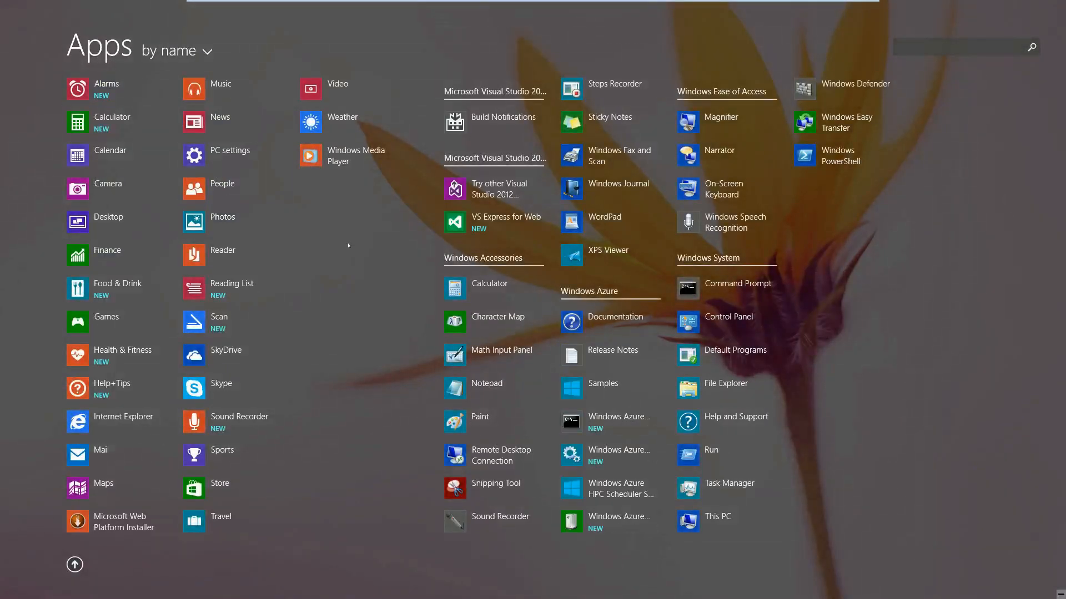
mouse_move(496, 189)
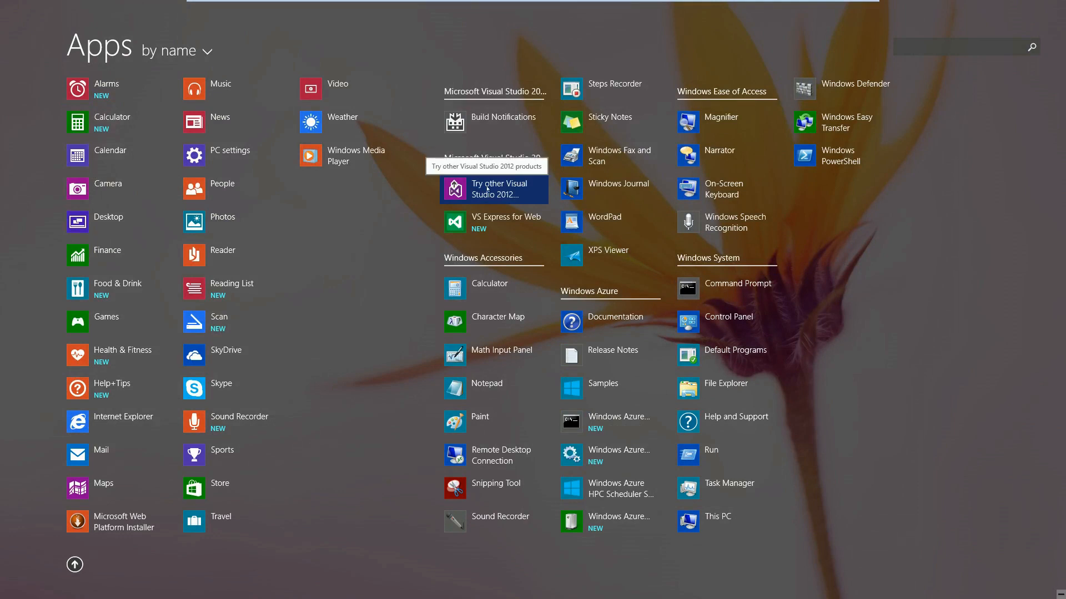
mouse_move(437, 231)
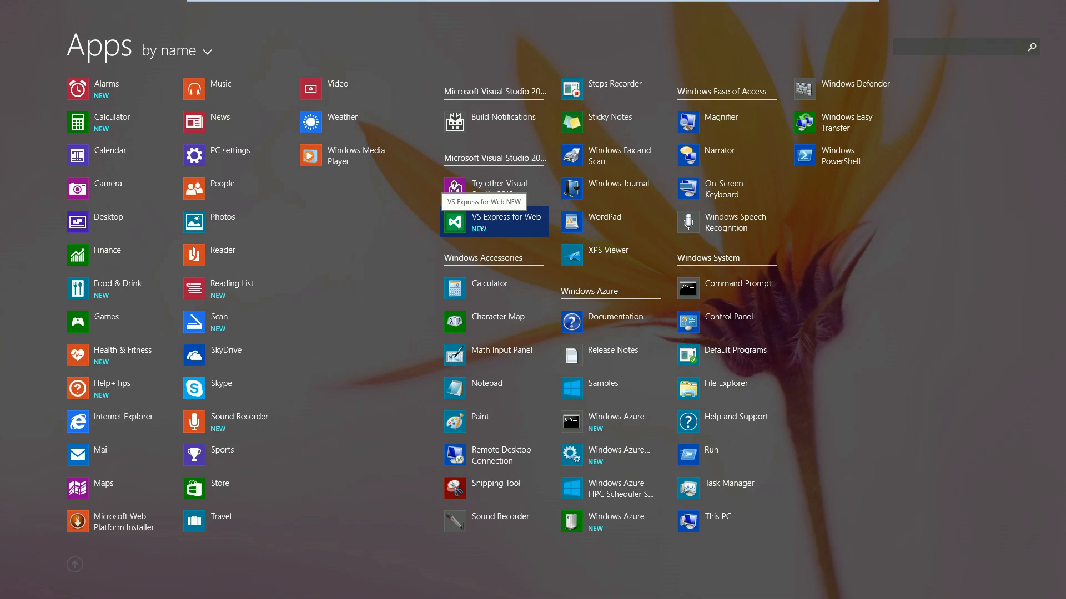
right_click(493, 221)
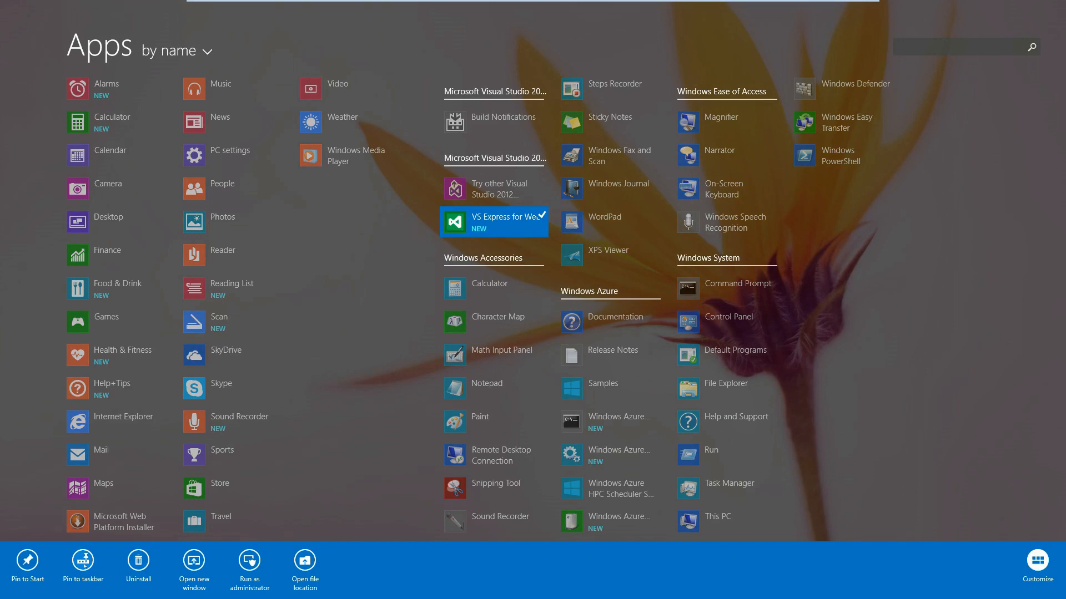
left_click(324, 293)
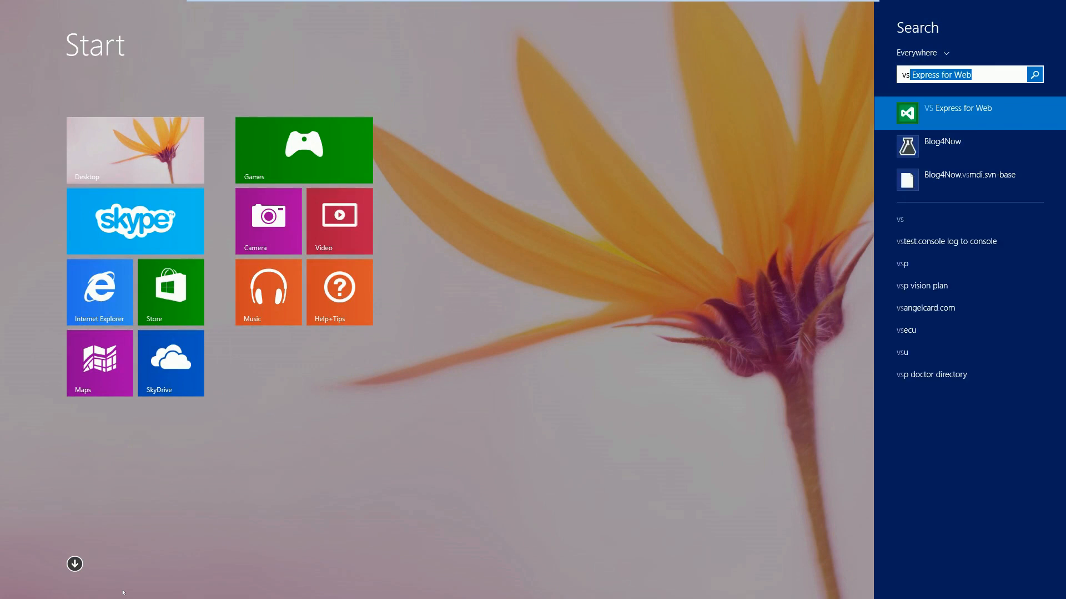
mouse_move(558, 236)
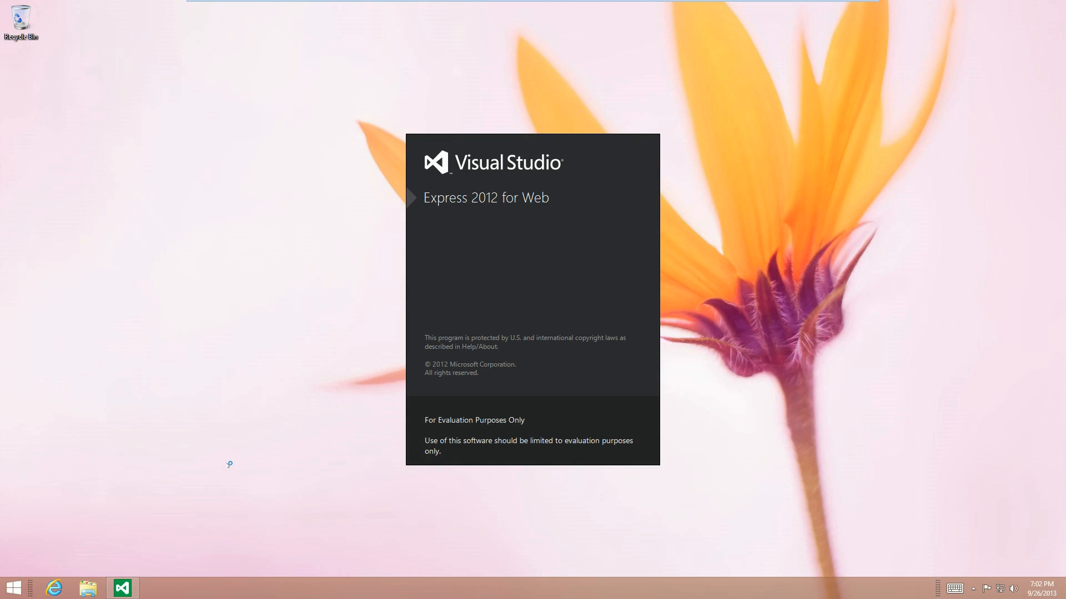
mouse_move(228, 467)
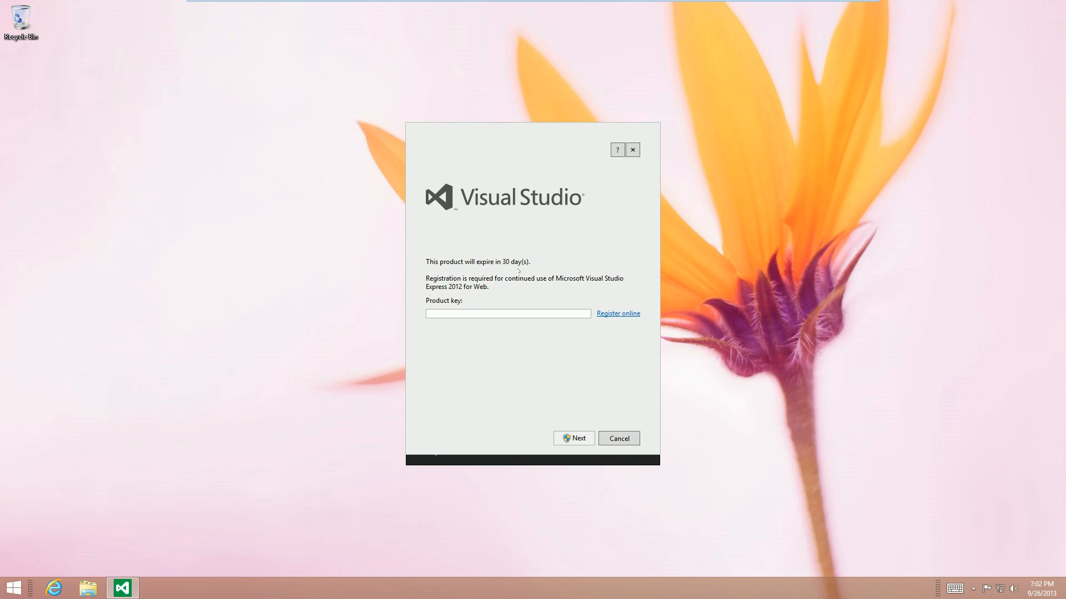
mouse_move(503, 289)
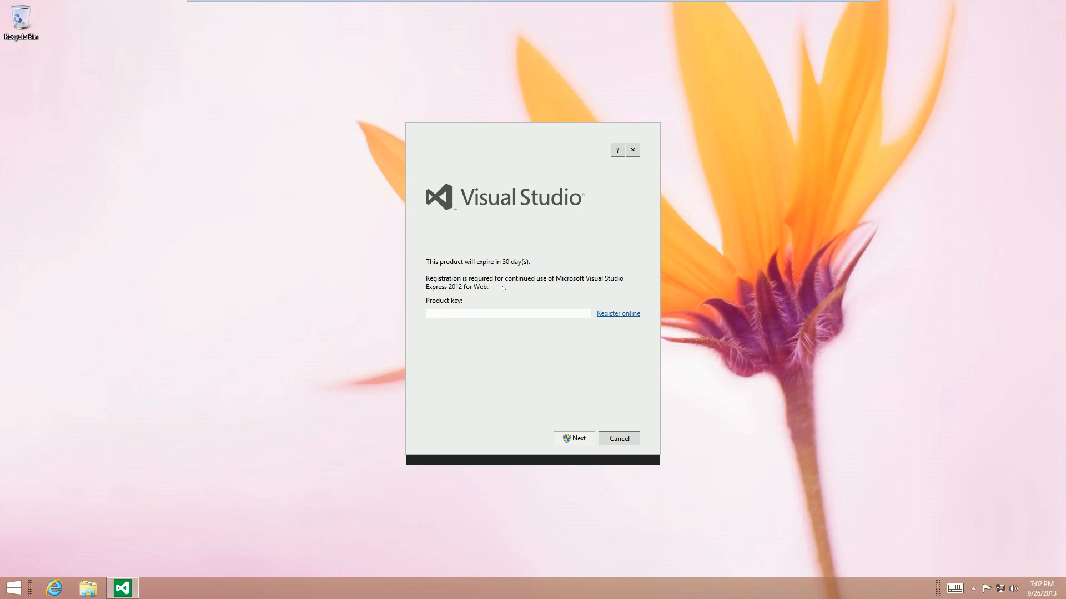
mouse_move(617, 315)
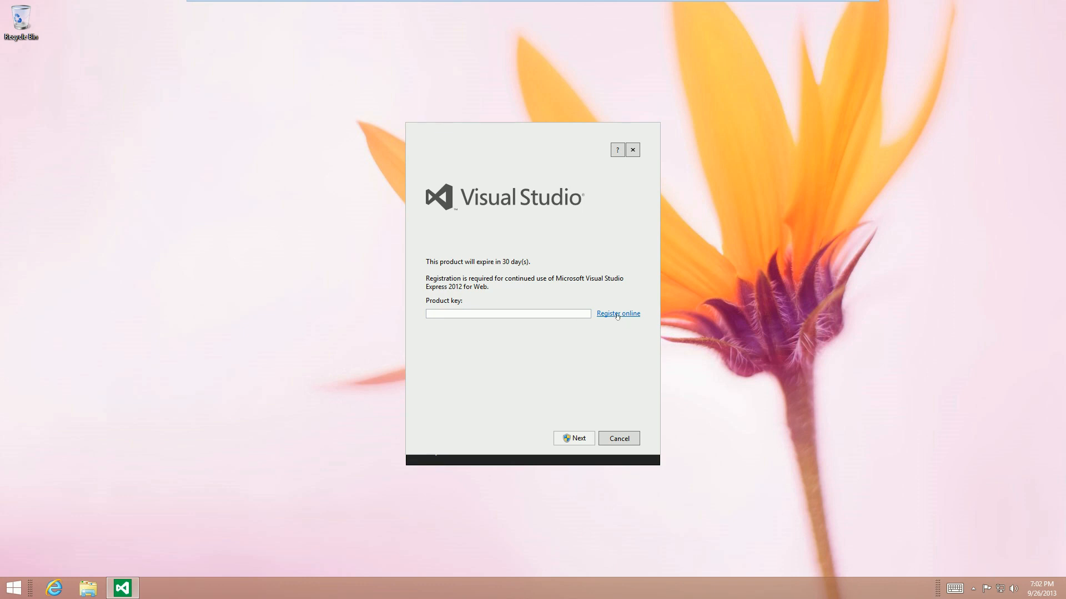
Follow the Register online link to reach the Microsoft account sign-in page
left_click(617, 313)
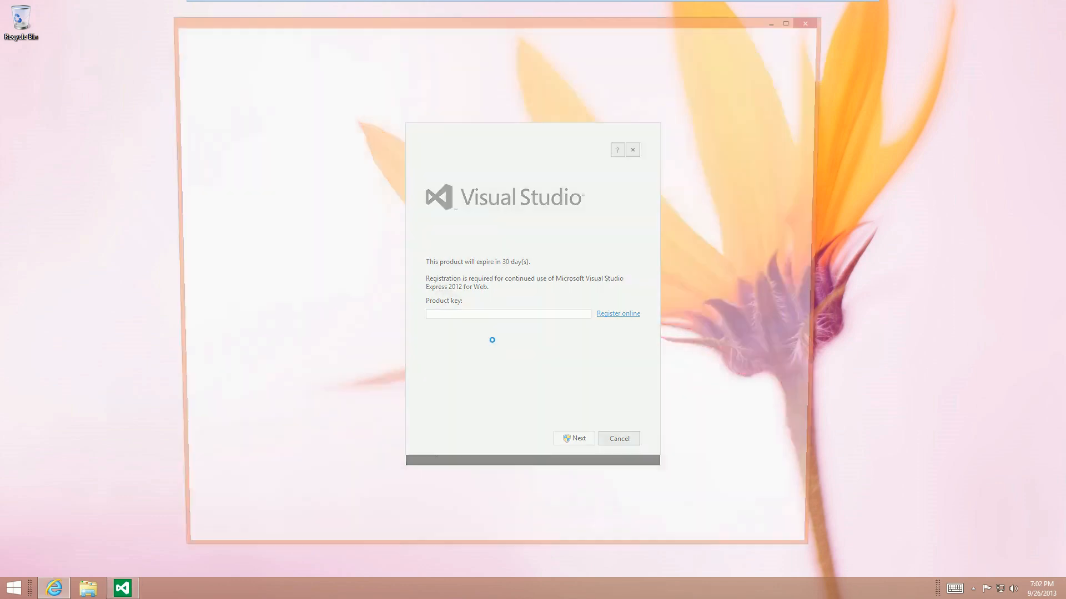
left_click(617, 313)
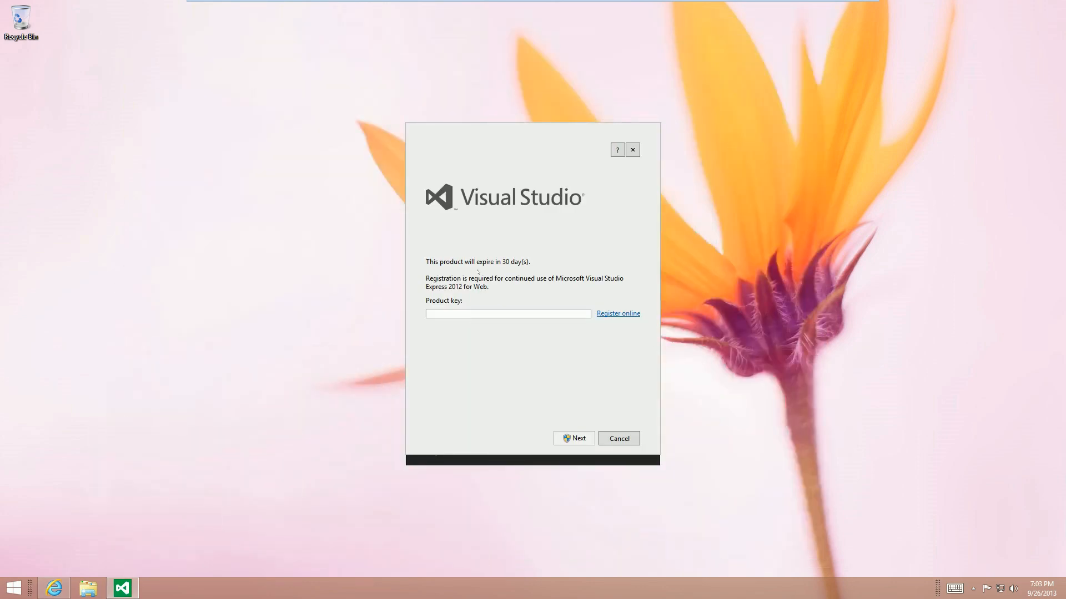
mouse_move(124, 557)
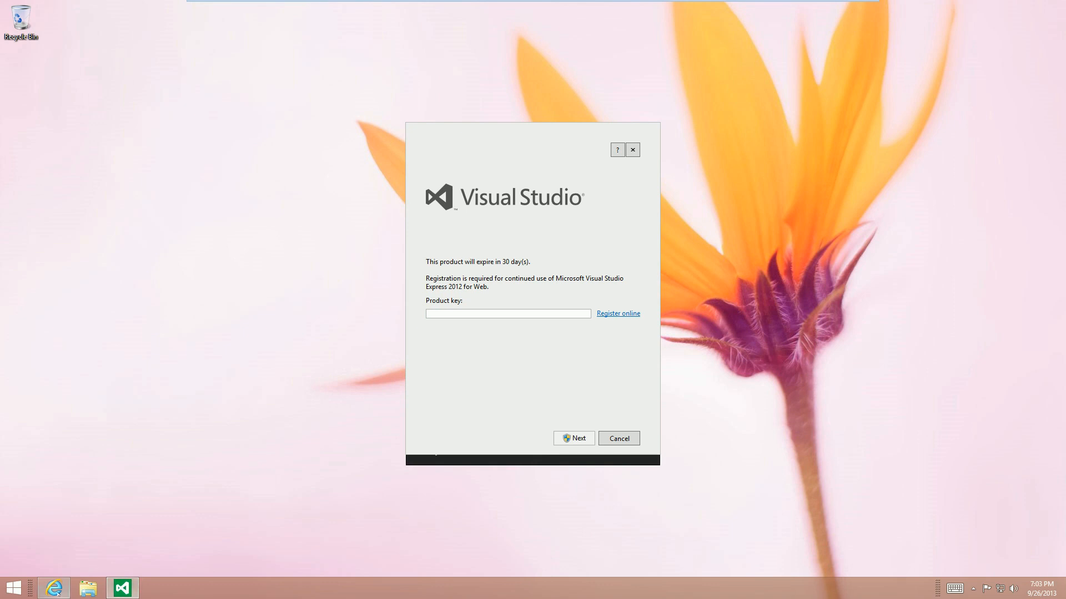
left_click(617, 313)
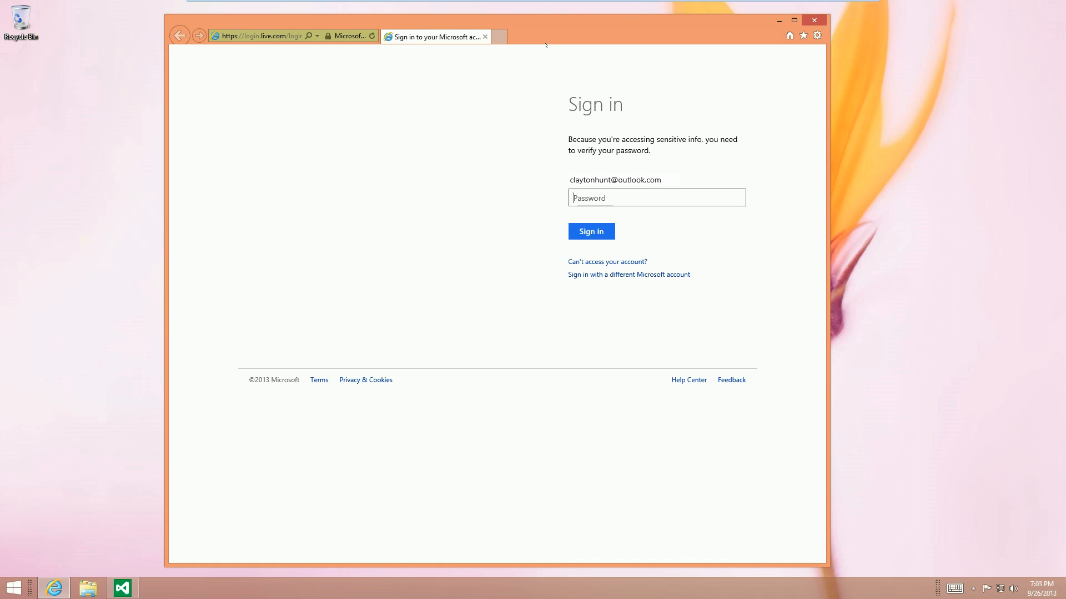
Sign in to the Microsoft account with the password
type("password")
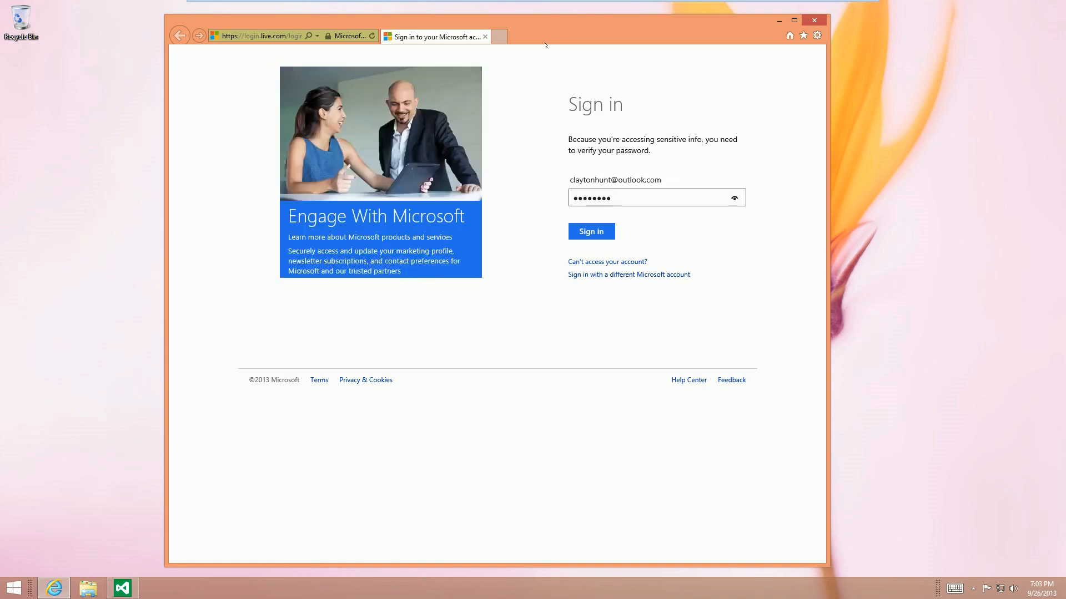
left_click(590, 231)
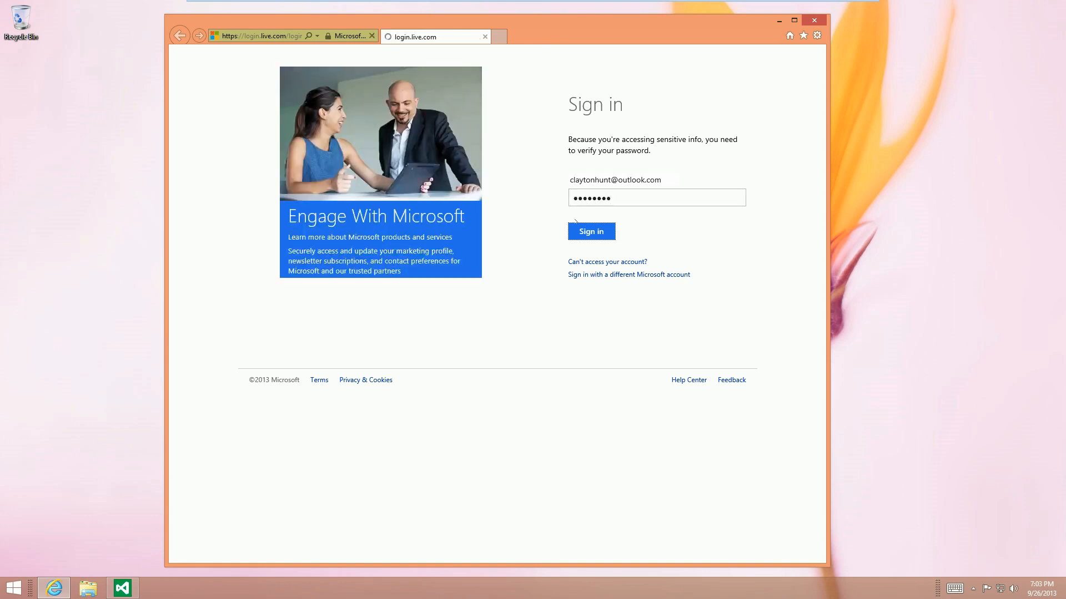
left_click(590, 231)
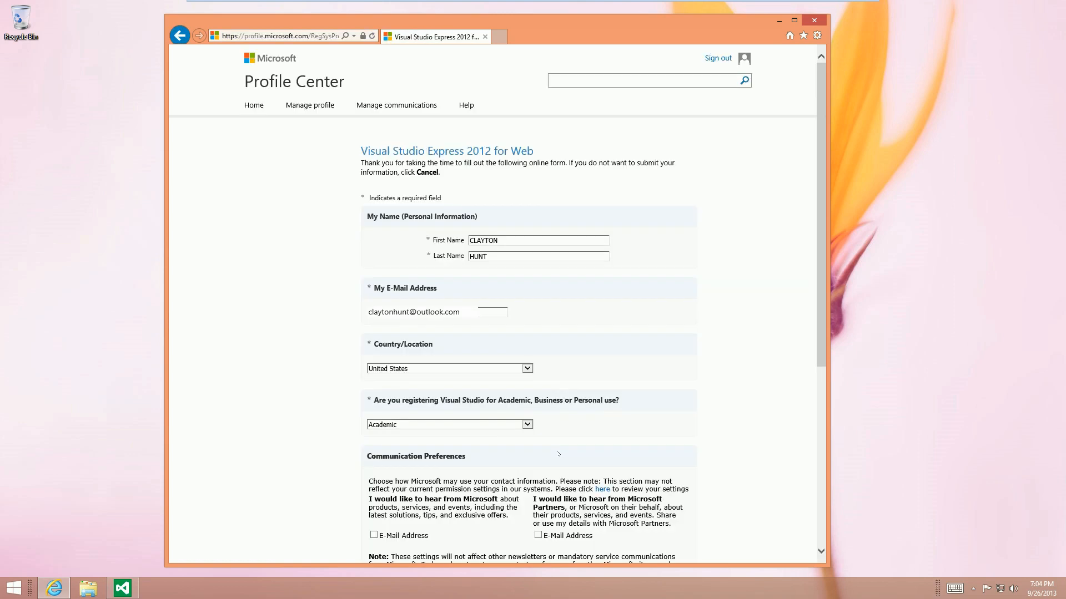
Submit the profile form with Online use as the intended use to get the key
left_click(449, 424)
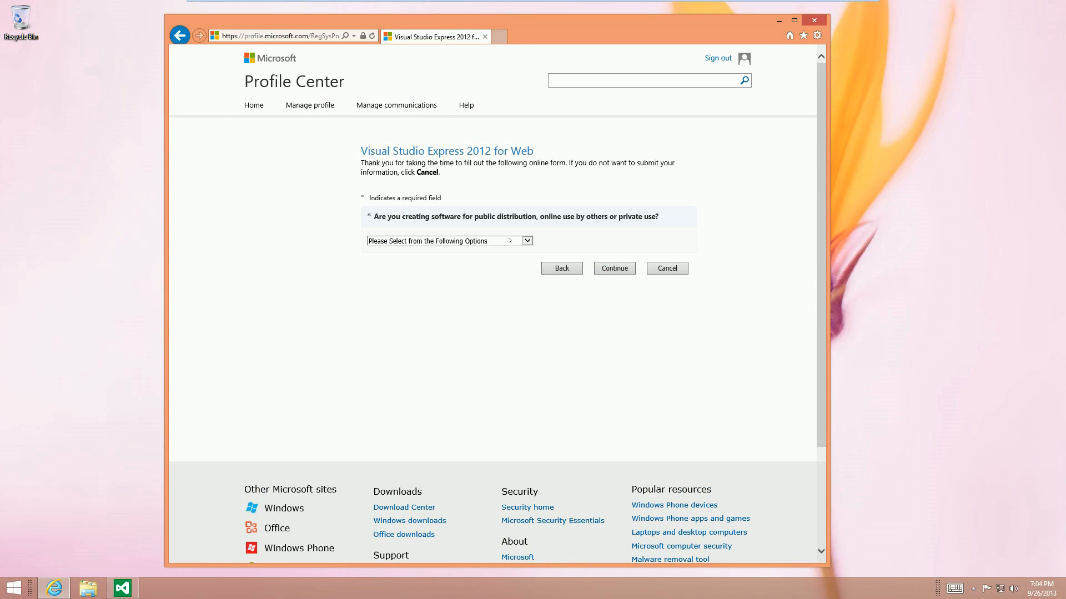
left_click(527, 240)
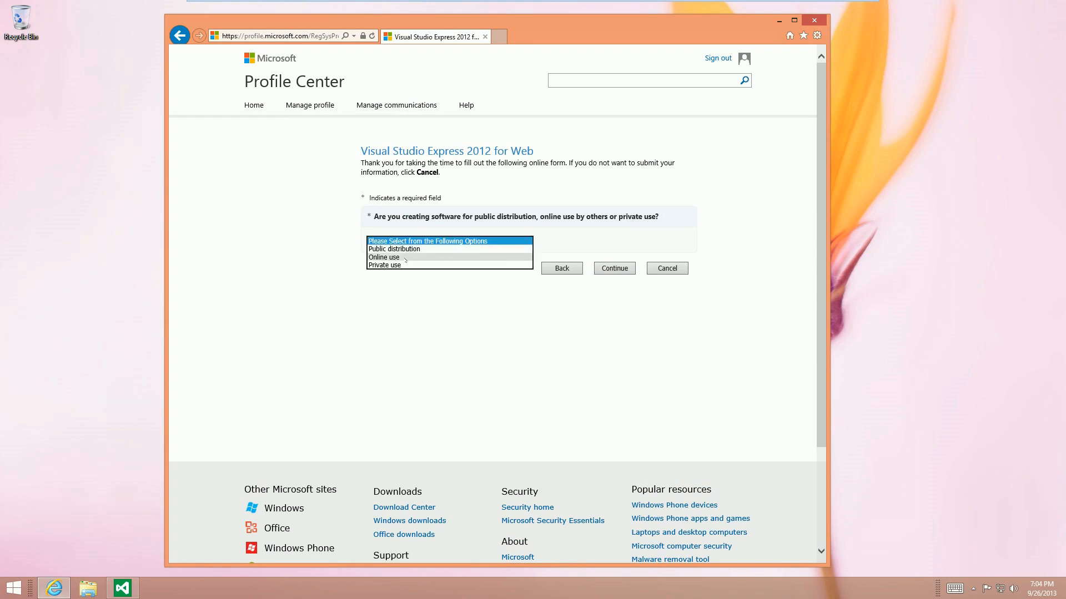
left_click(384, 257)
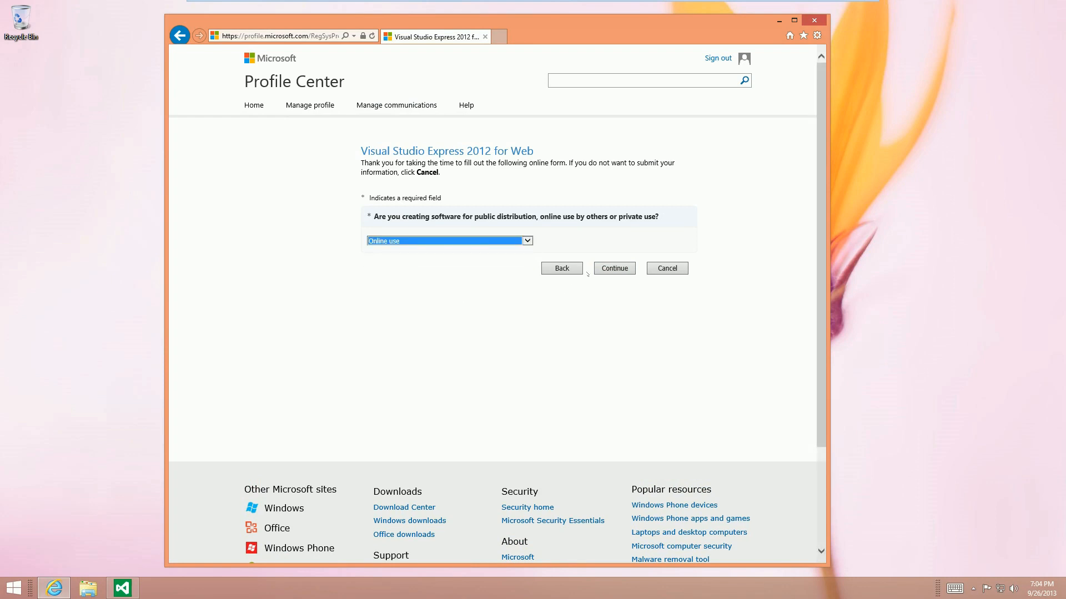
left_click(613, 268)
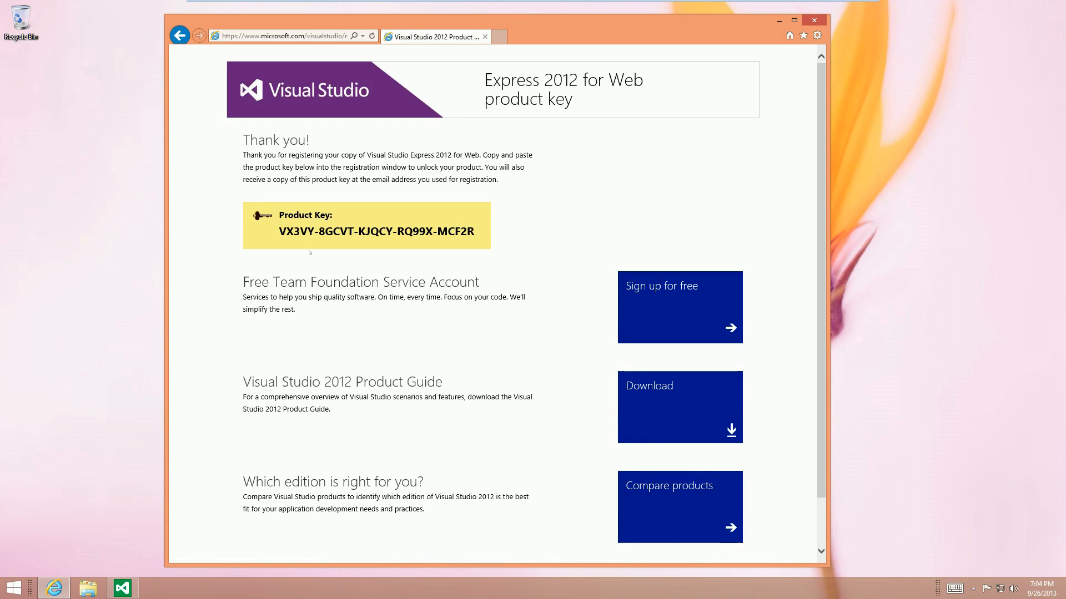
Select the Express 2012 for Web product key on the thank-you page
double_click(376, 231)
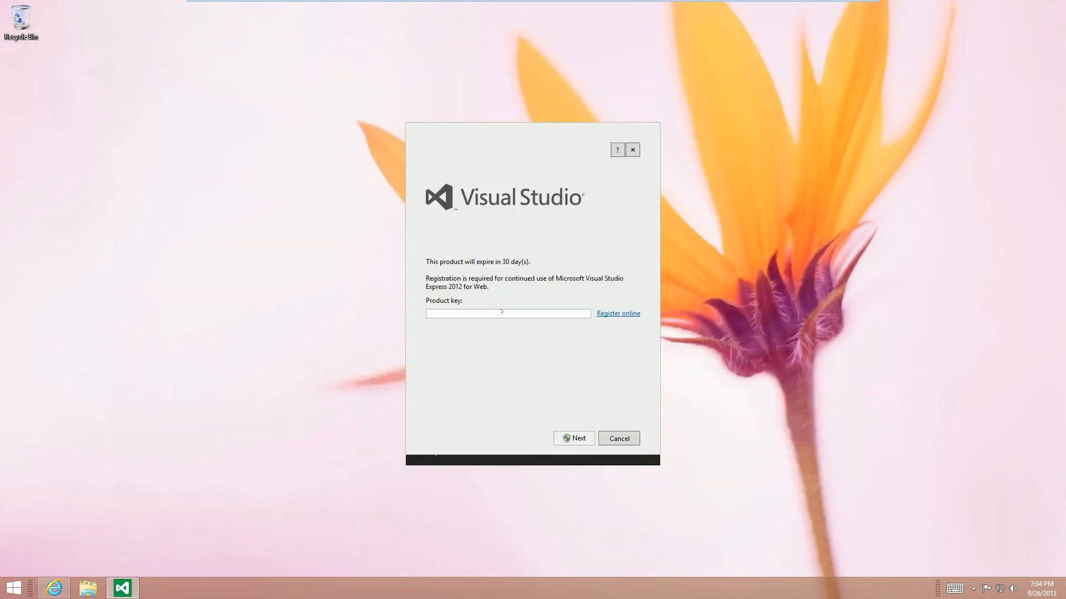
left_click(508, 313)
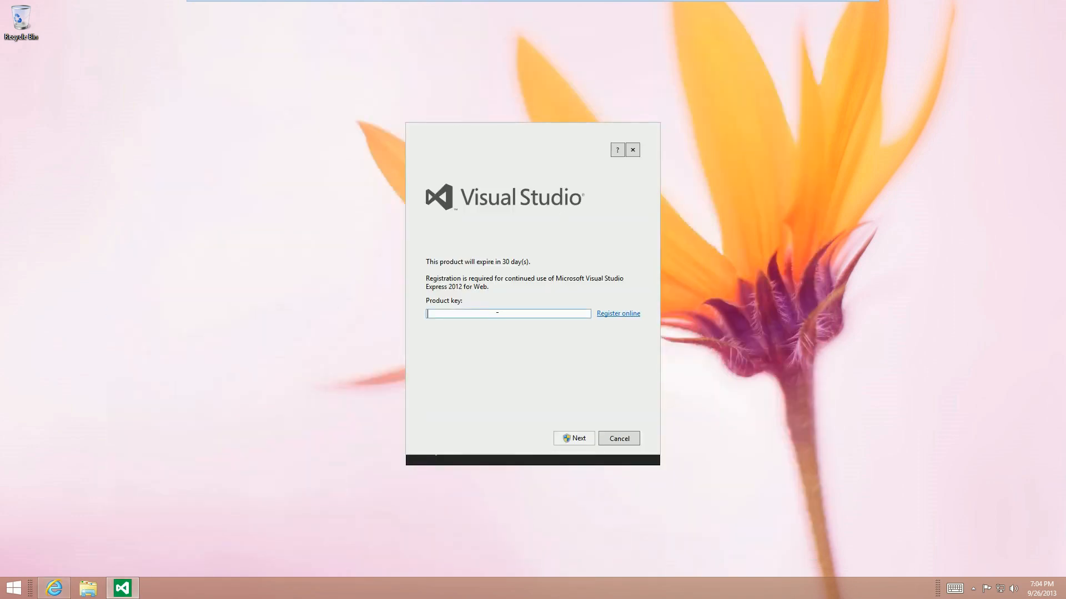
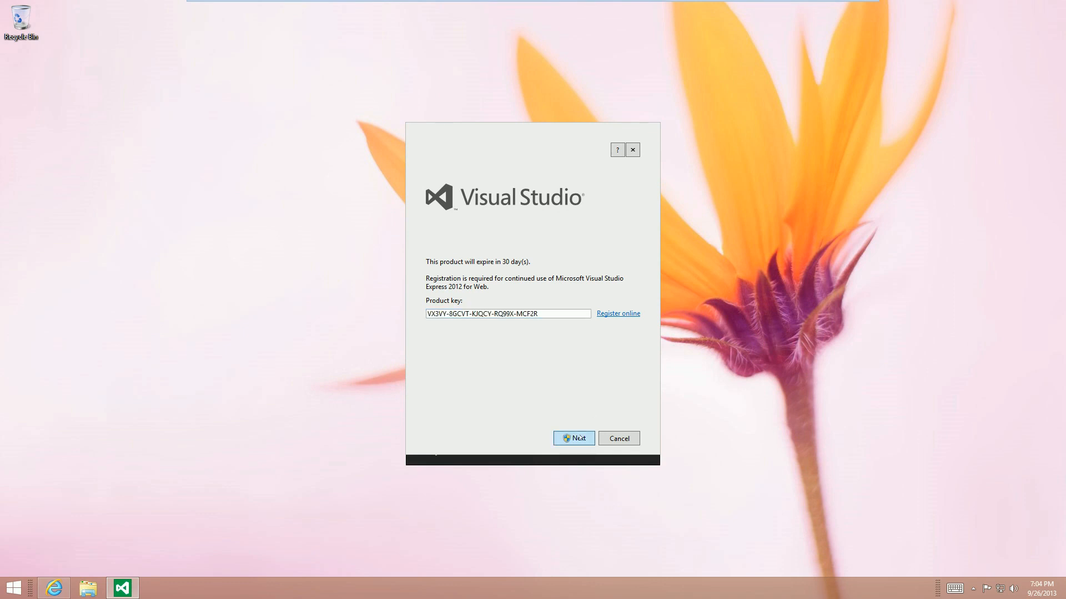
left_click(573, 438)
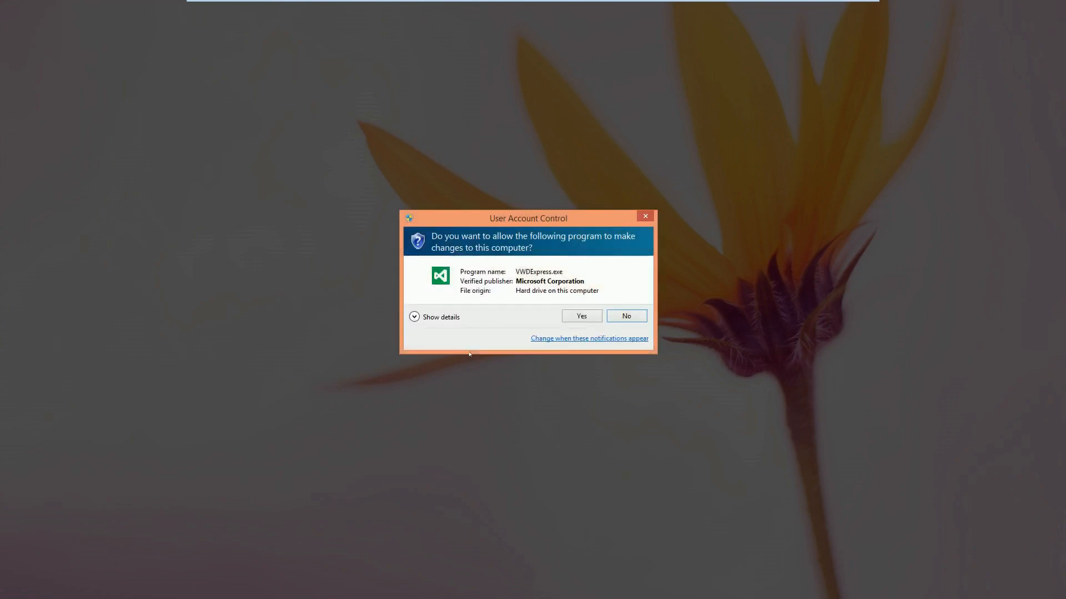
mouse_move(579, 316)
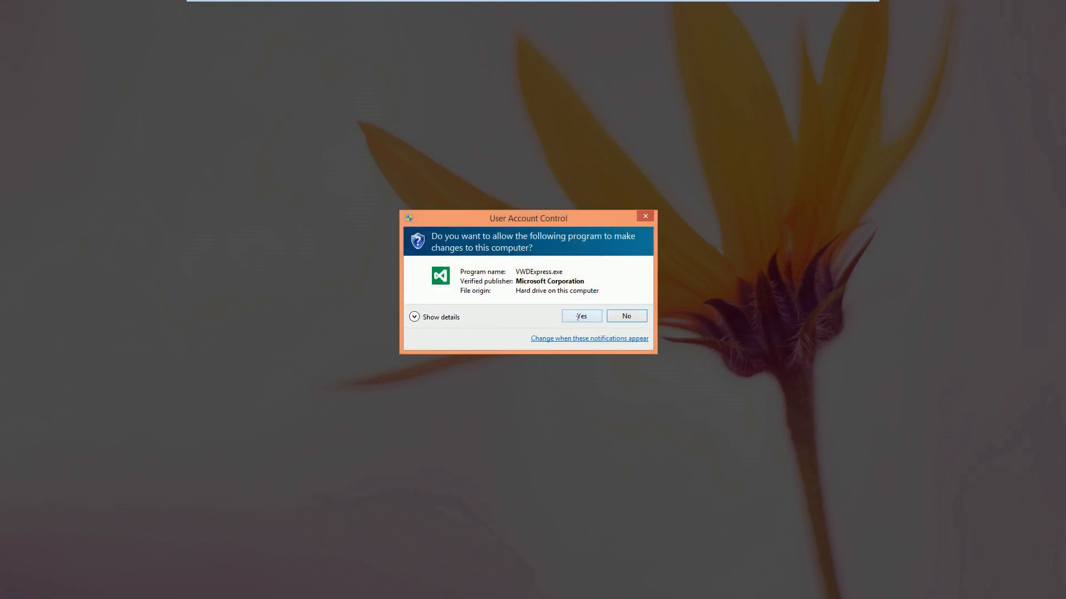
left_click(580, 316)
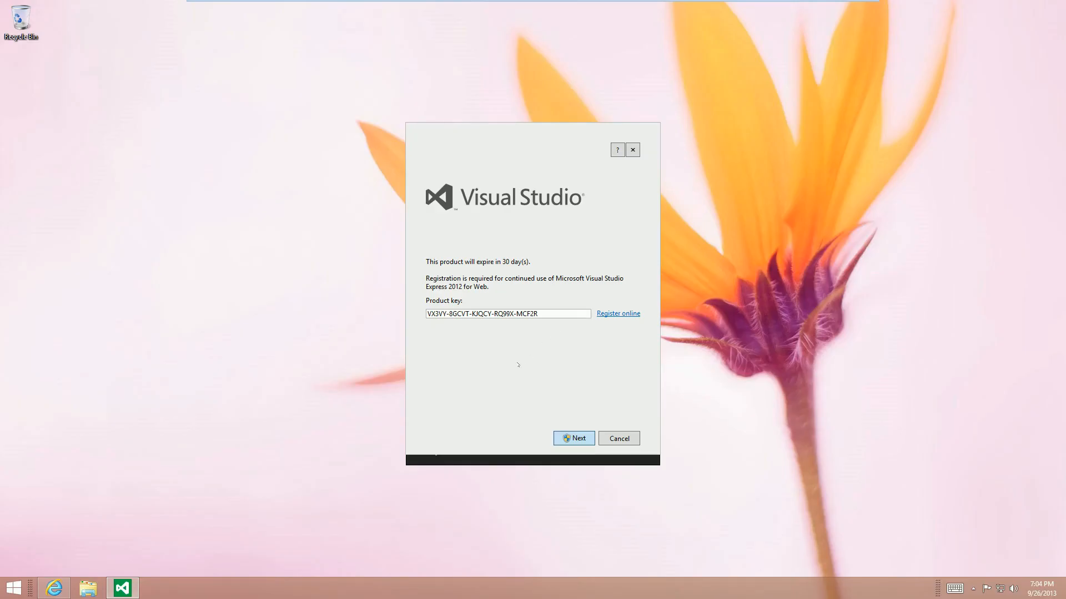
left_click(572, 439)
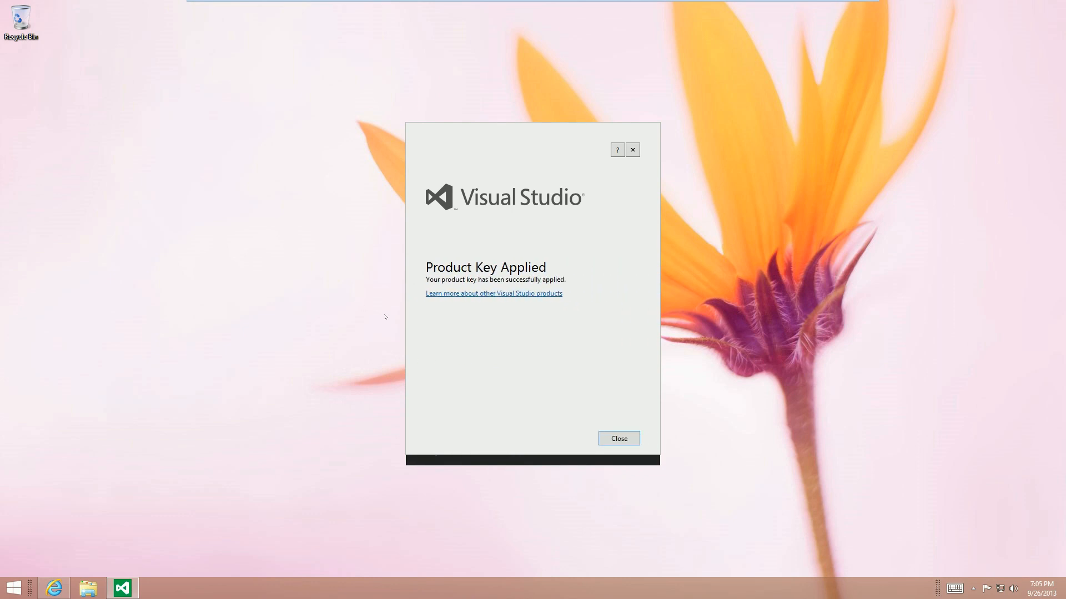
Close the Product Key Applied dialog and wait for the Start Page
left_click(618, 438)
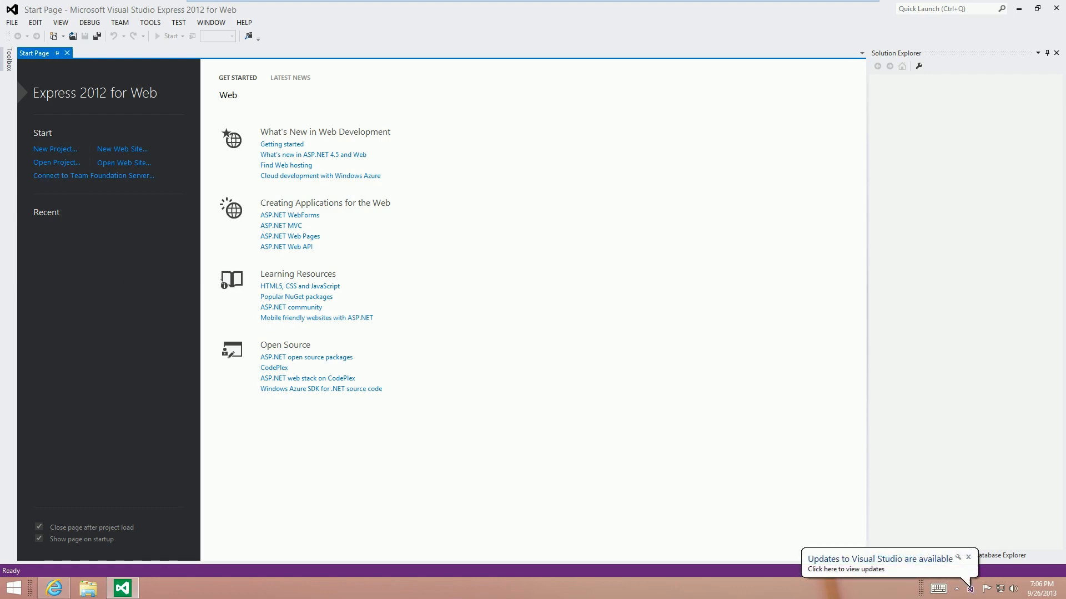
mouse_move(361, 124)
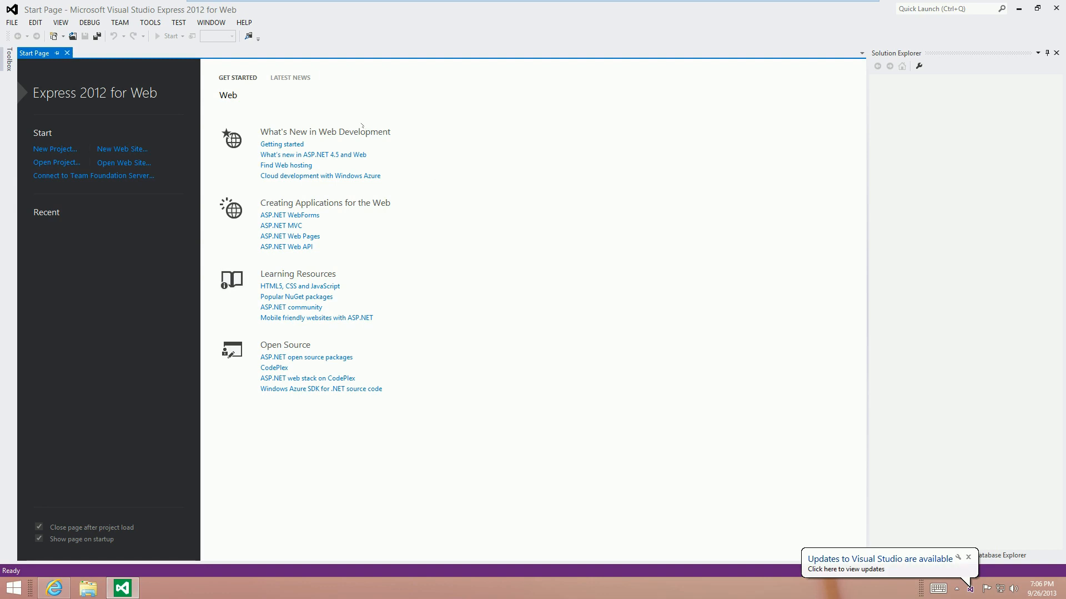
left_click(178, 22)
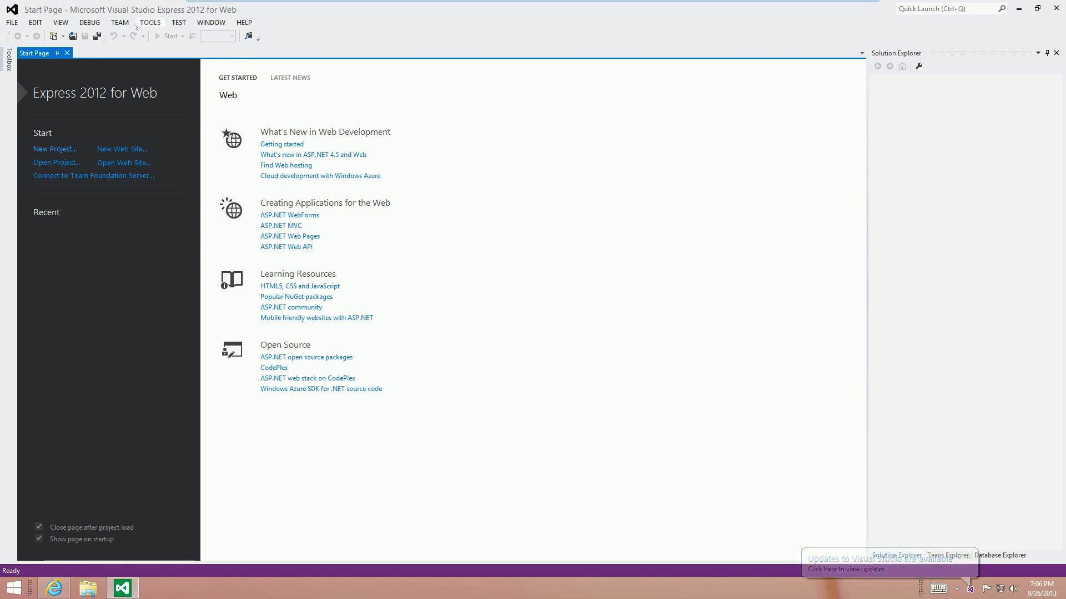
Find Visual Studio 2012 Update 3 under Extensions and Updates' online product updates and start its update
left_click(150, 22)
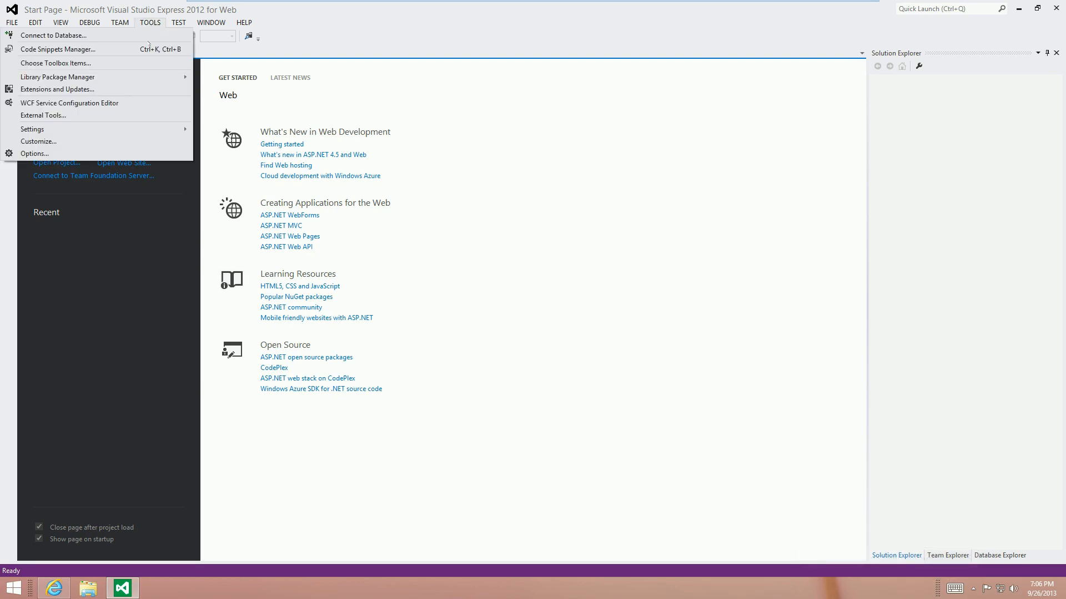
mouse_move(57, 88)
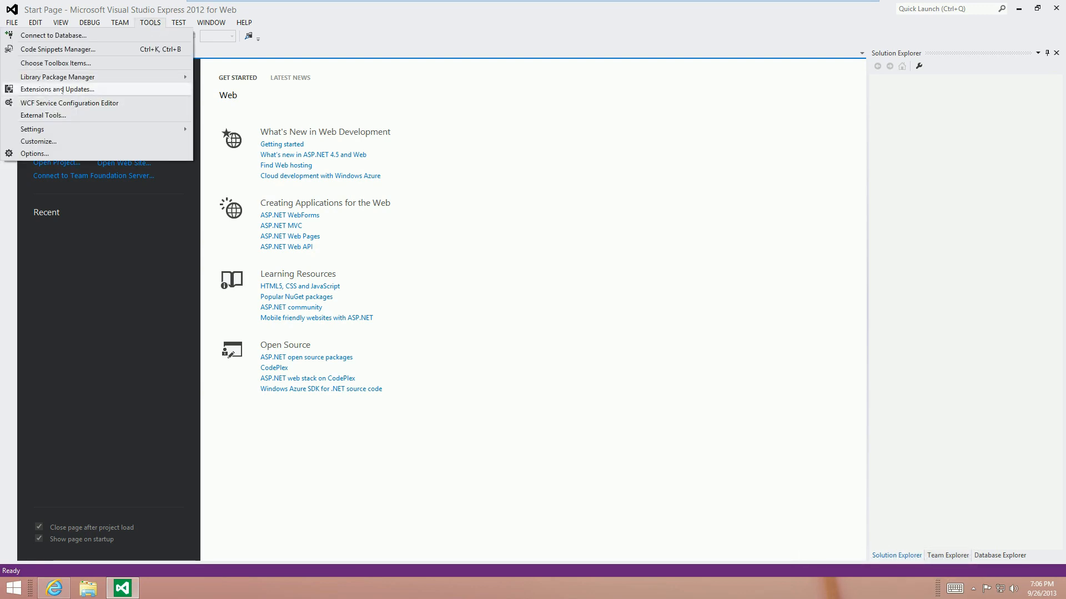
mouse_move(64, 89)
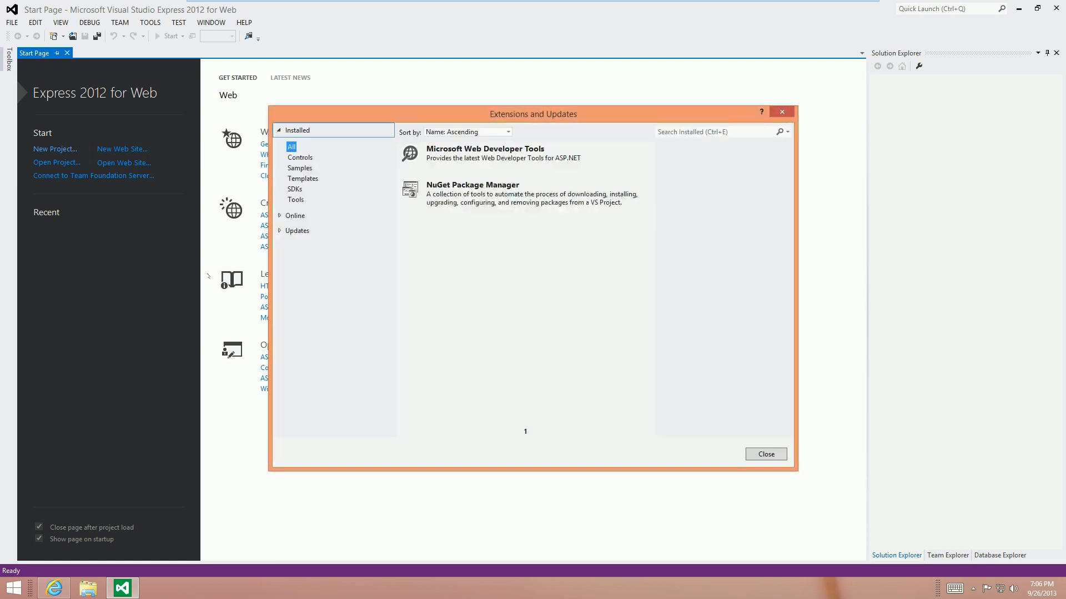
left_click(295, 215)
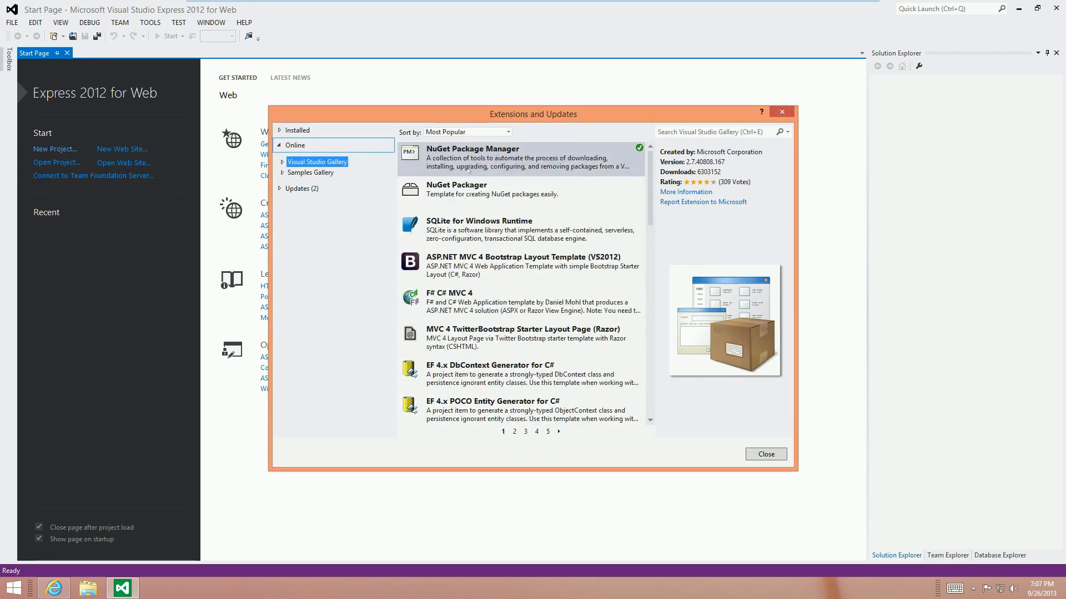
left_click(300, 188)
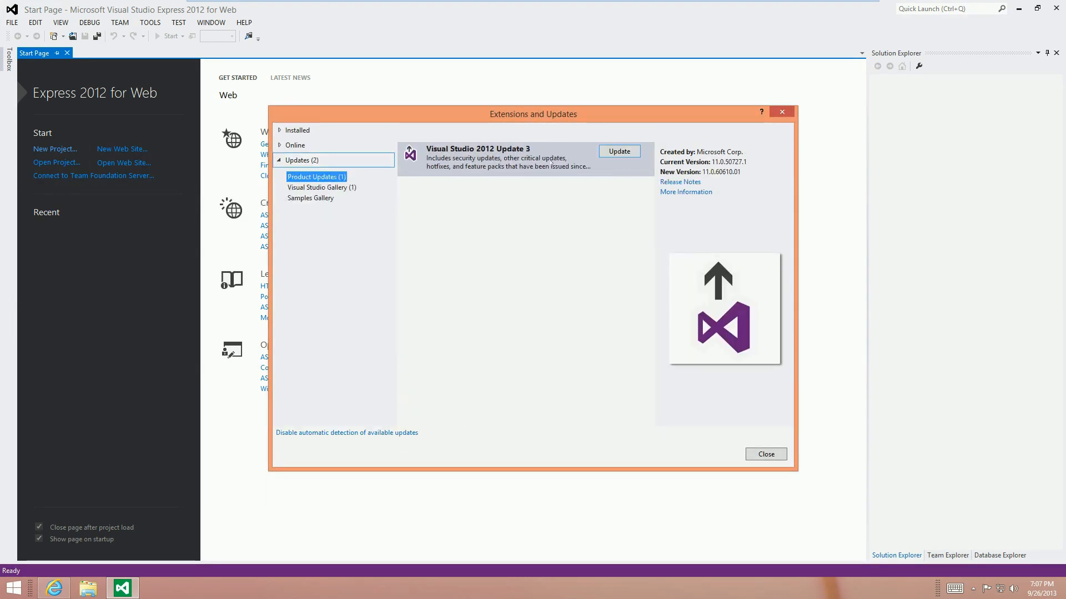
left_click(685, 193)
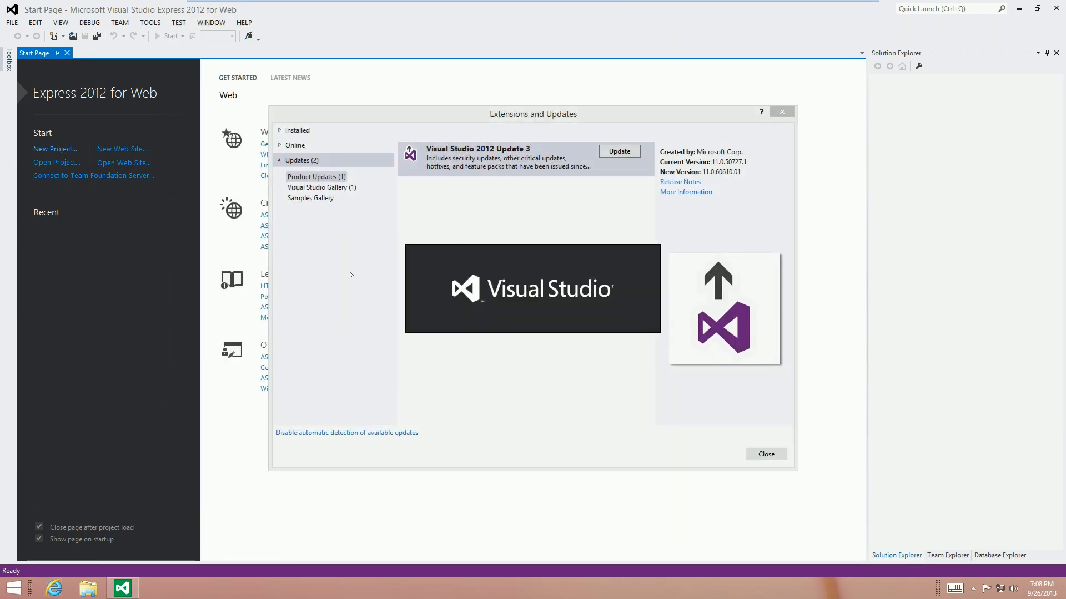
mouse_move(421, 179)
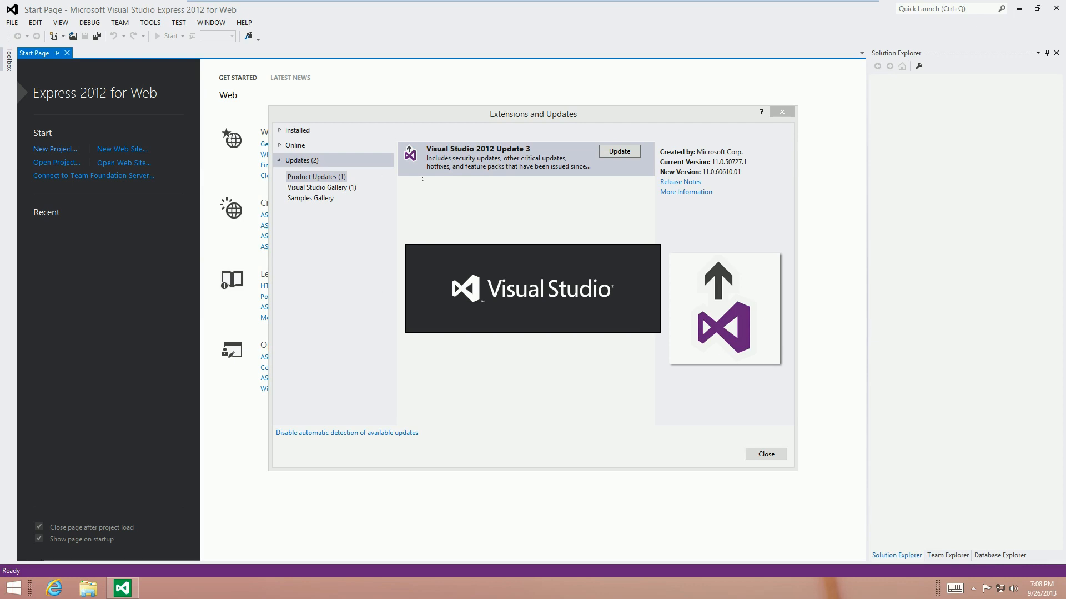
Continue the Update 3 setup past the warning so the installation runs to completion
left_click(618, 151)
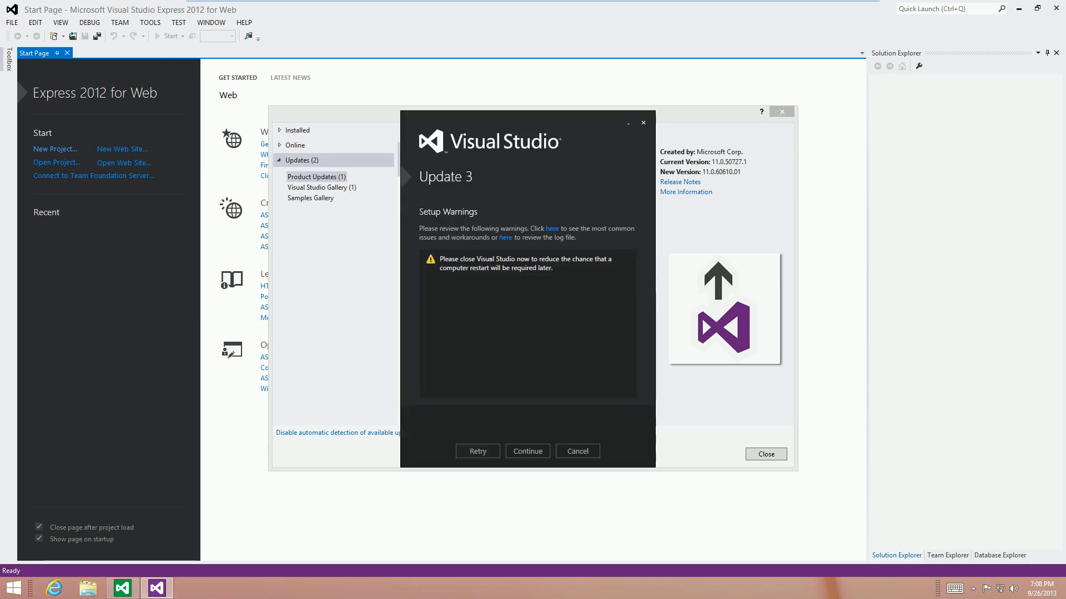
left_click(576, 450)
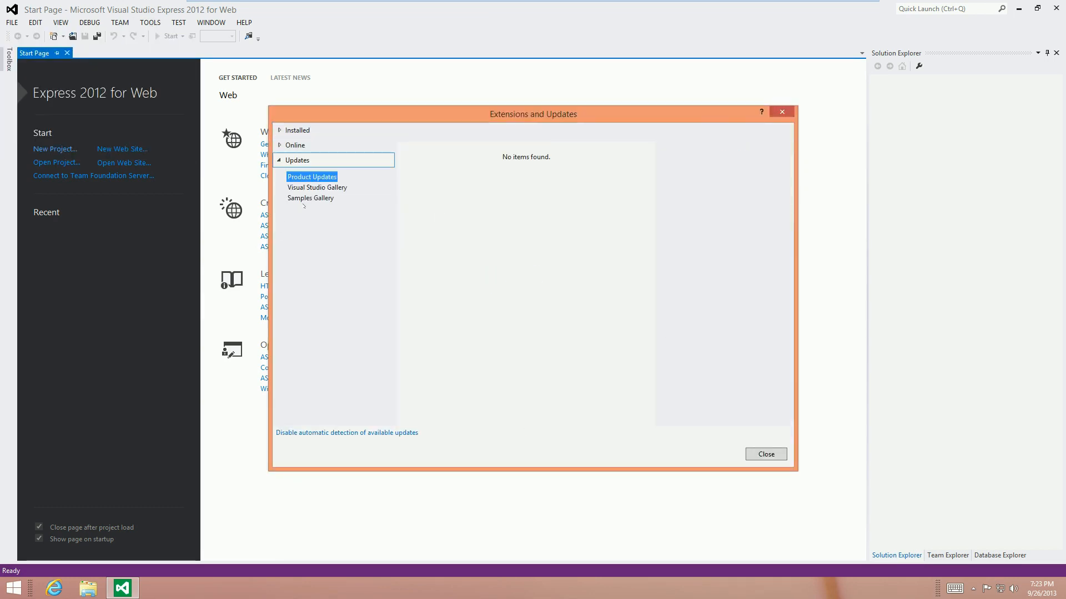
Update NuGet Package Manager from the Visual Studio Gallery, approving UAC and installing via VSIX Installer
left_click(618, 151)
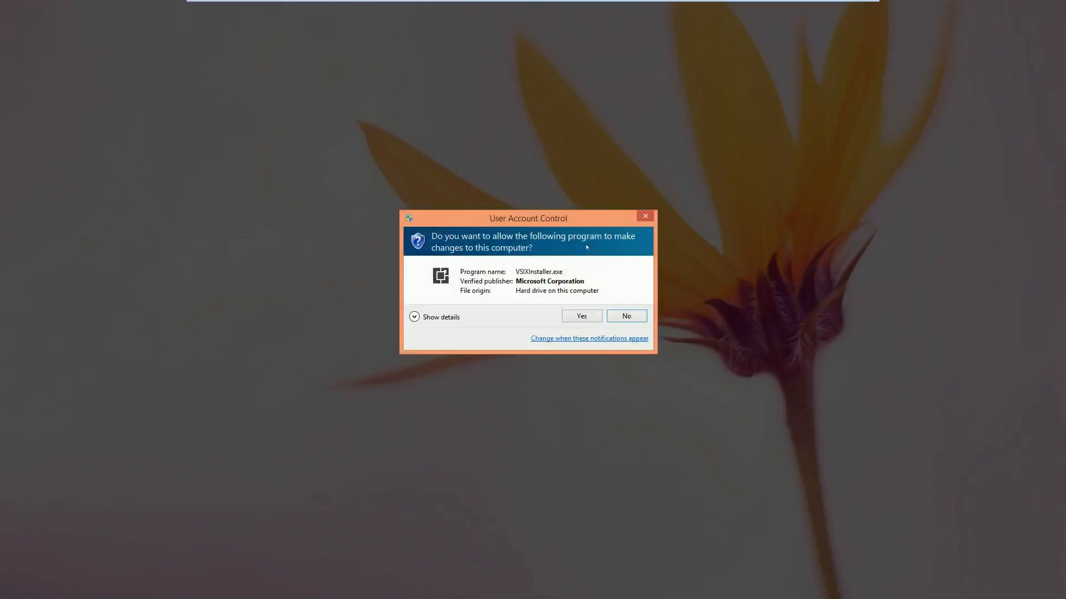
left_click(580, 315)
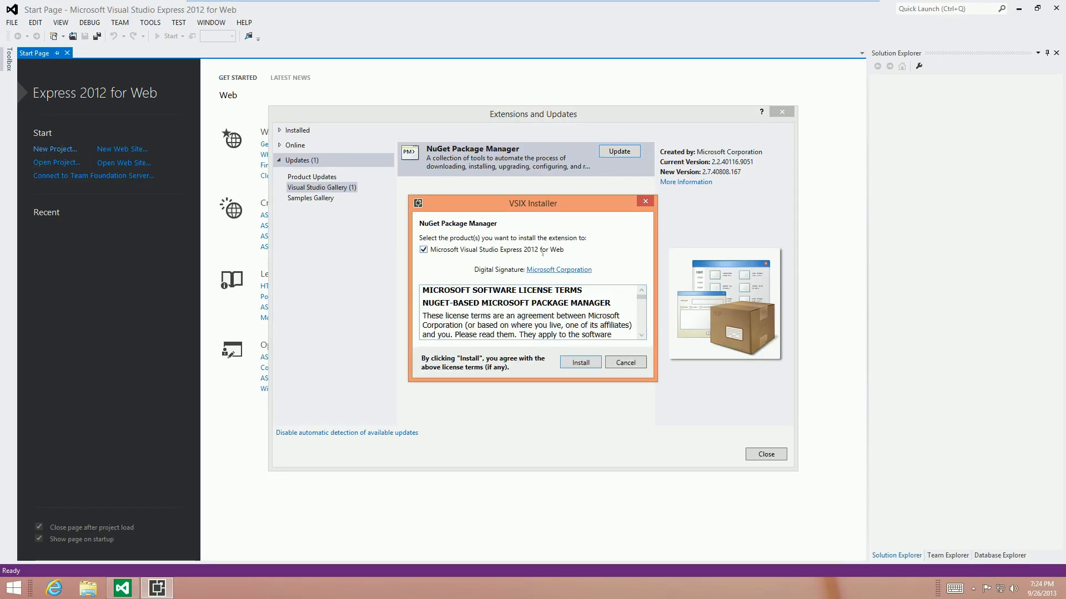
left_click(580, 362)
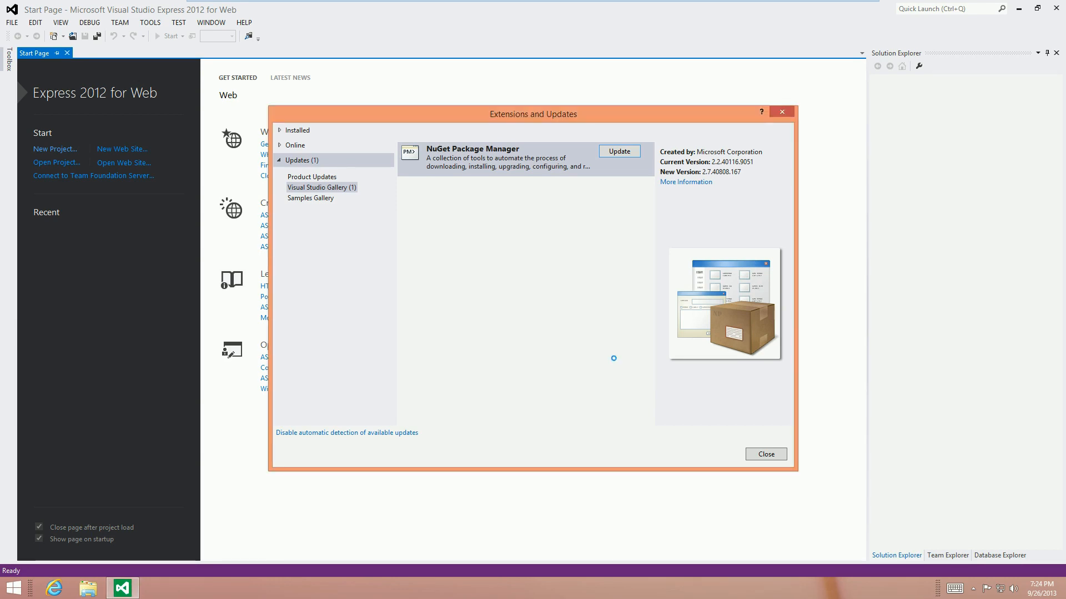